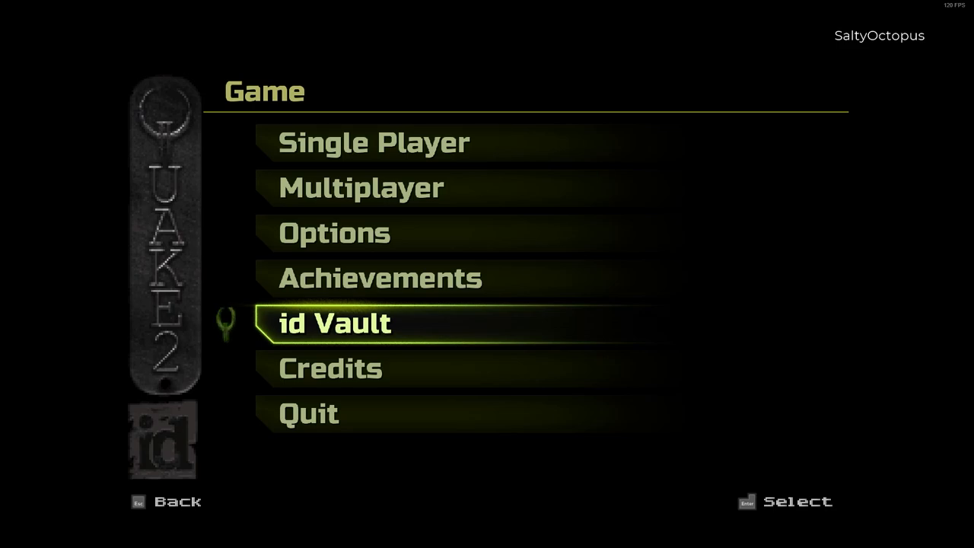
mouse_move(627, 326)
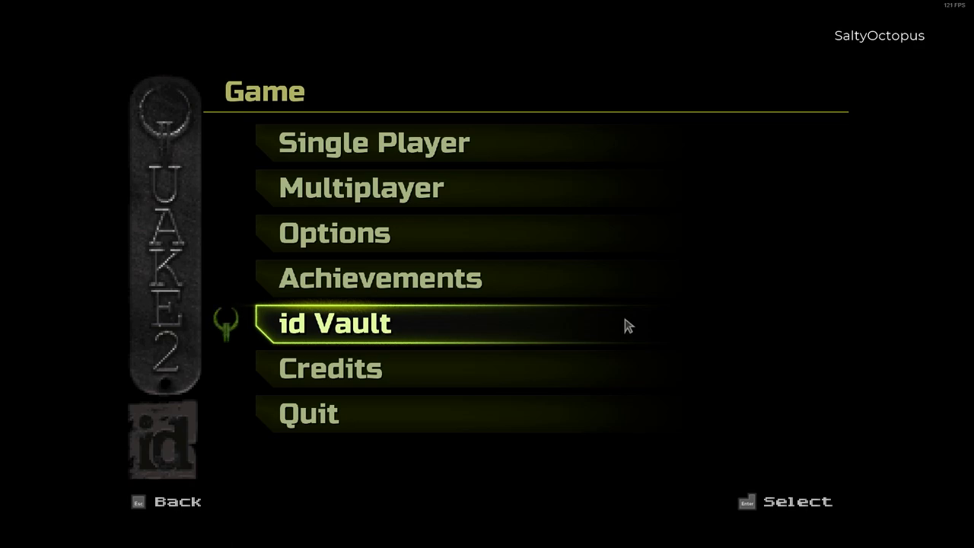
Step: Enter the id Vault section from the Game menu
left_click(335, 322)
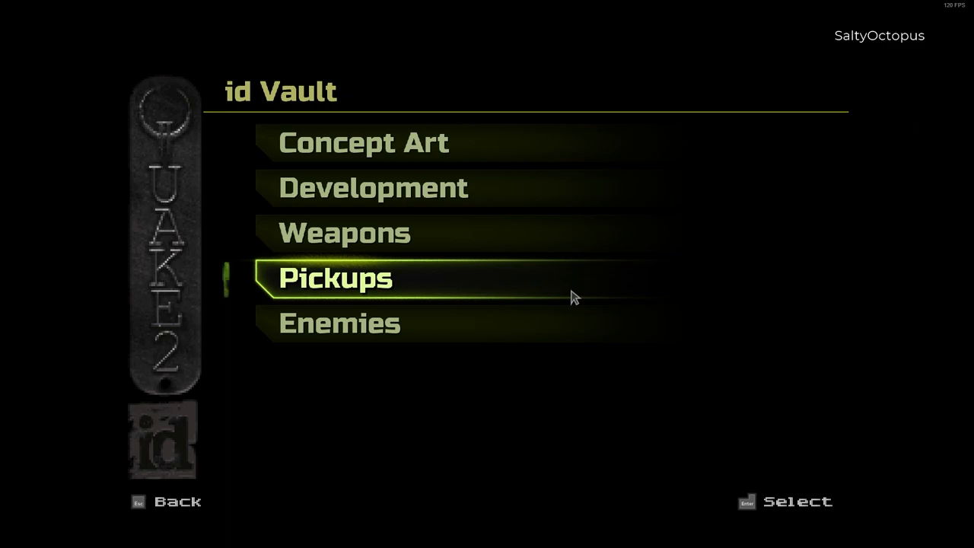
Step: Enter the Pickups gallery and rotate the first pickup model to a few angles
left_click(334, 277)
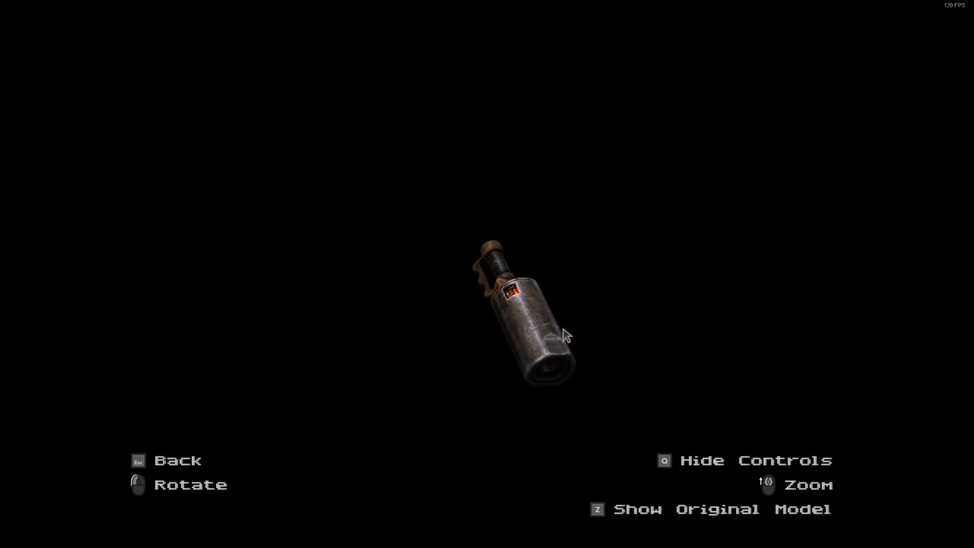
left_click_drag(566, 335, 399, 329)
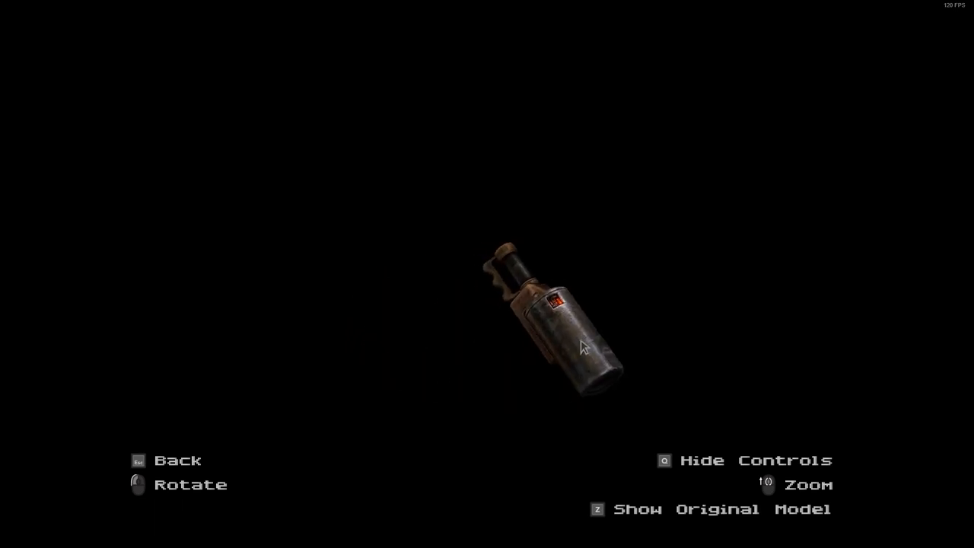
left_click_drag(581, 347, 640, 271)
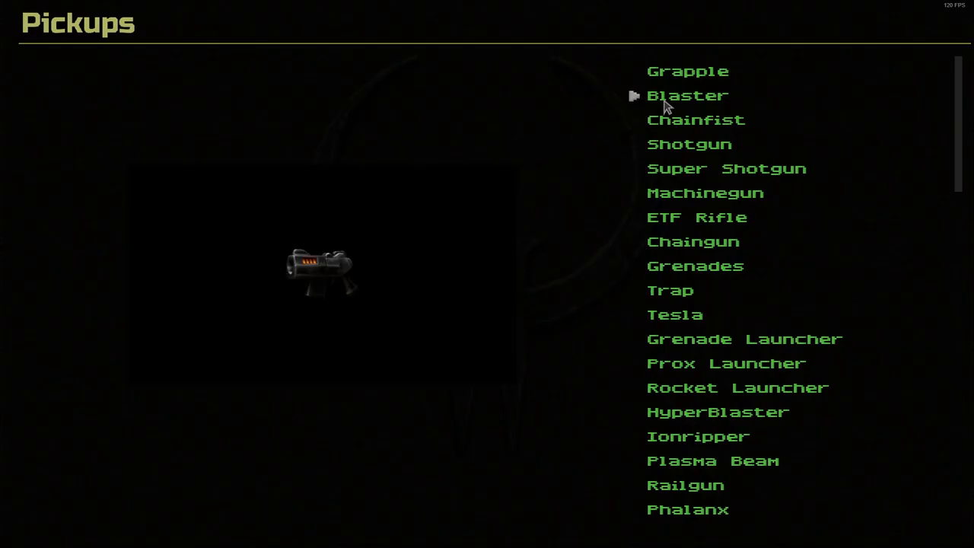
Step: View the Blaster model zoomed in and turned to another side
left_click(688, 94)
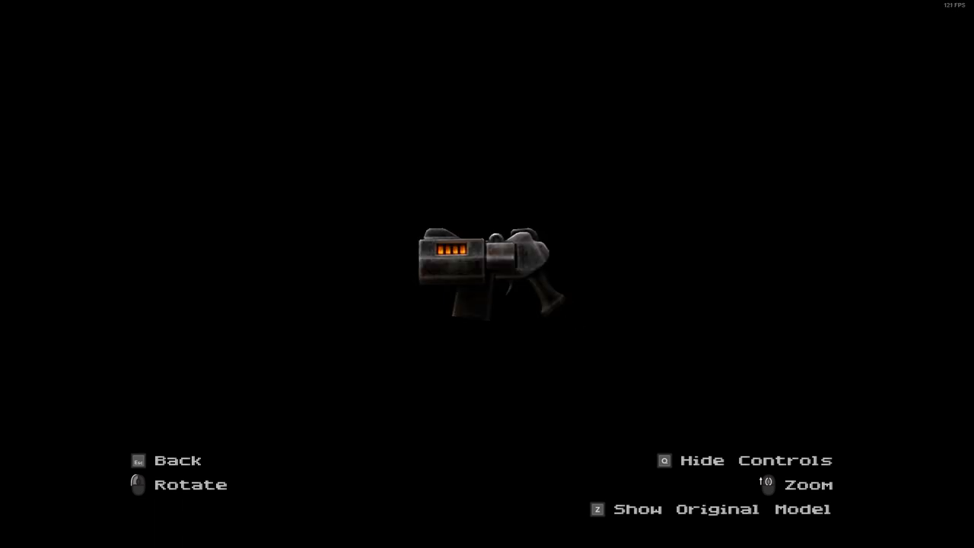
key("z")
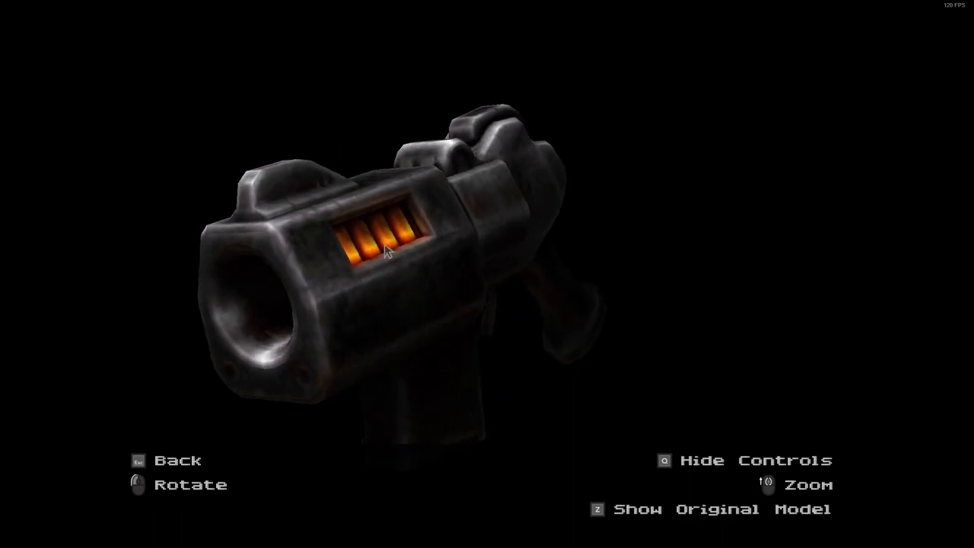
left_click_drag(384, 256, 323, 255)
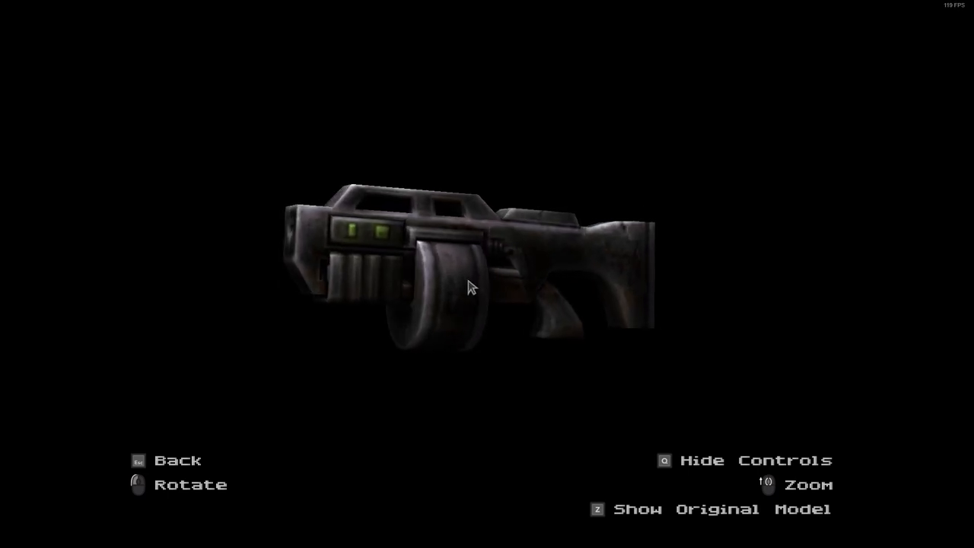
Step: Rotate the drum-fed and double-barrelled guns and compare each with its original model
left_click_drag(469, 287, 479, 292)
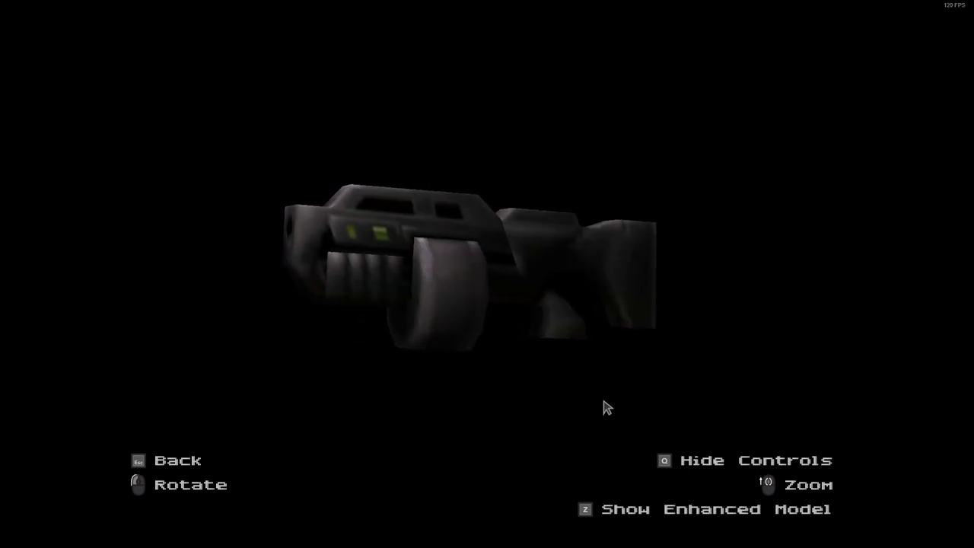
key("z")
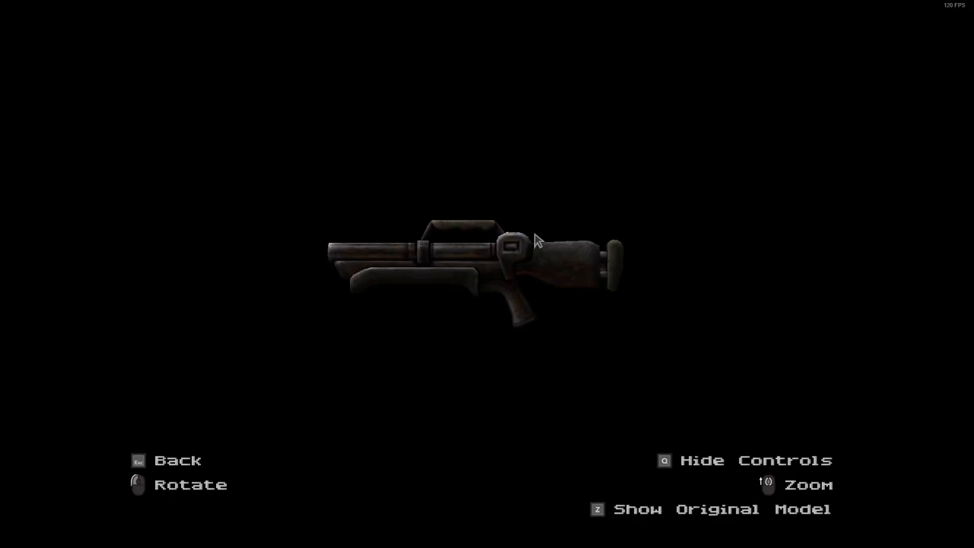
left_click_drag(535, 240, 490, 268)
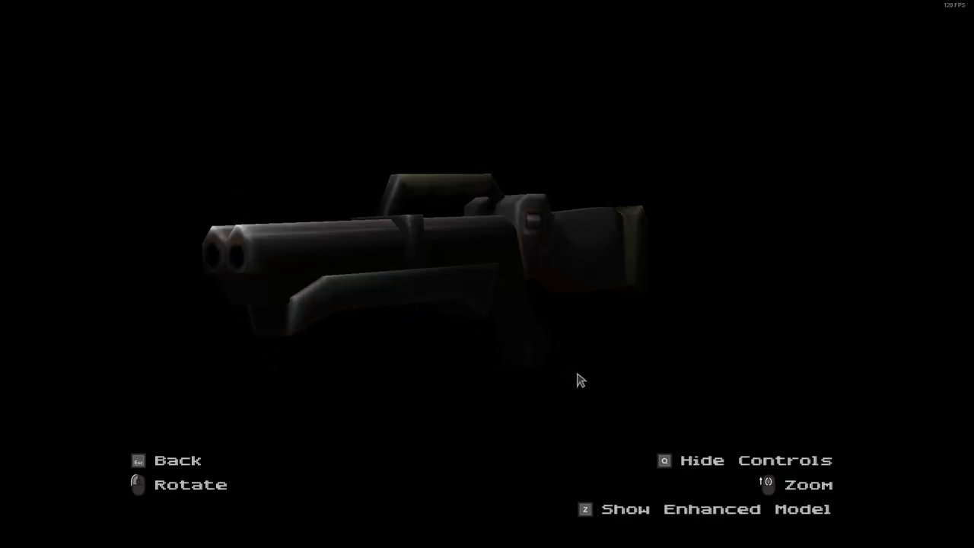
key("z")
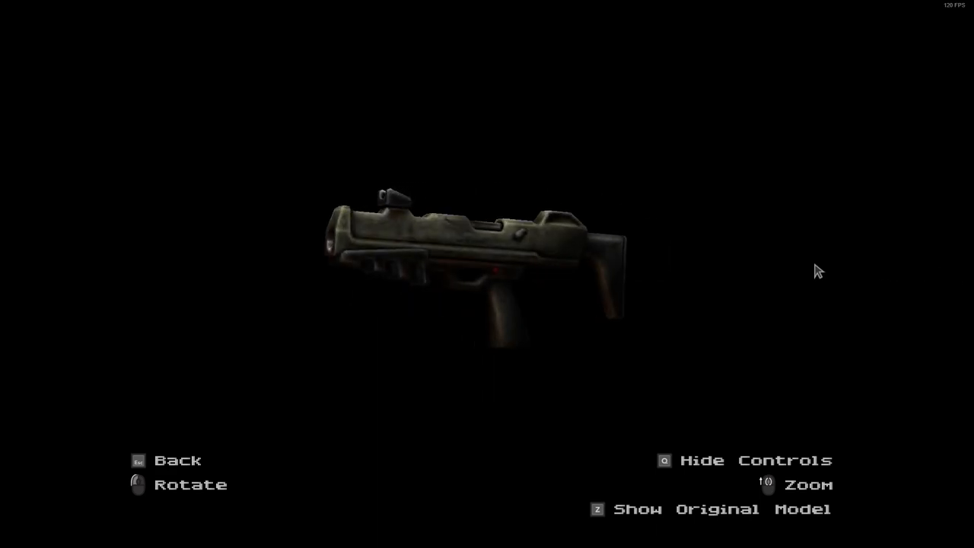
Step: Return to the Pickups list, then rotate the chaingun model around
key("z")
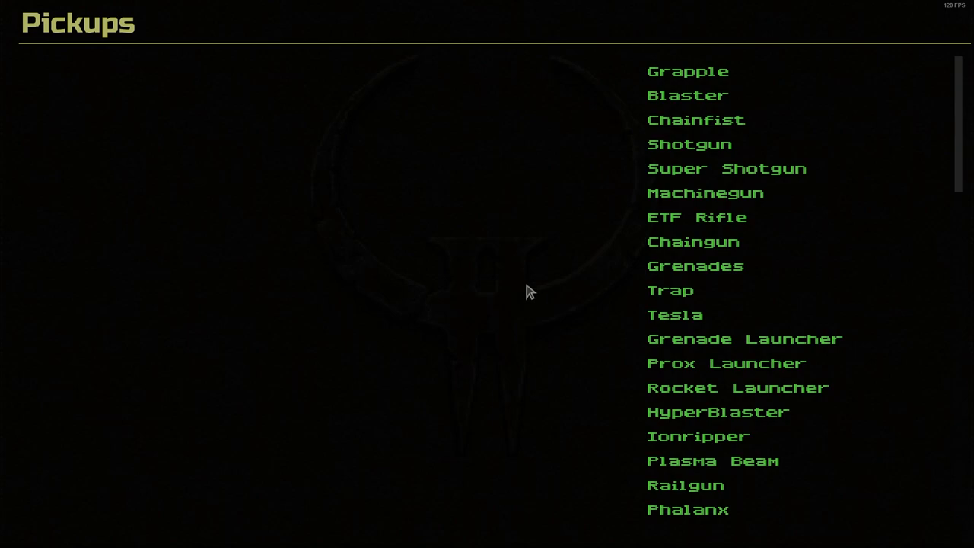
mouse_move(632, 222)
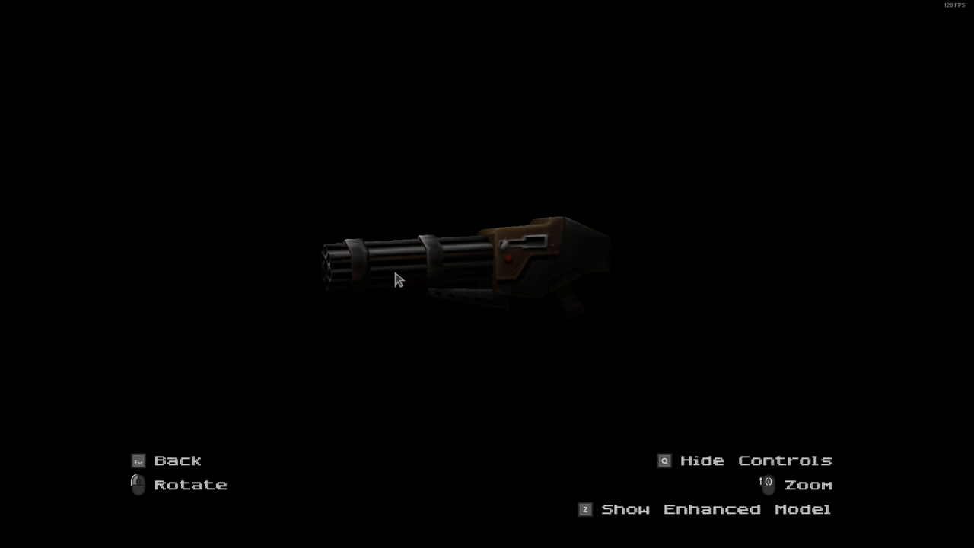
left_click_drag(395, 280, 571, 285)
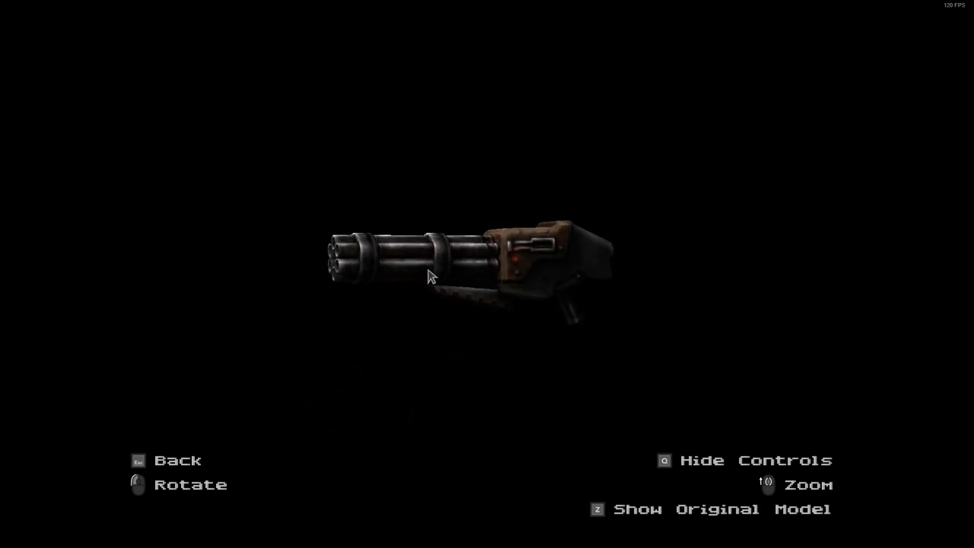
left_click_drag(429, 277, 531, 243)
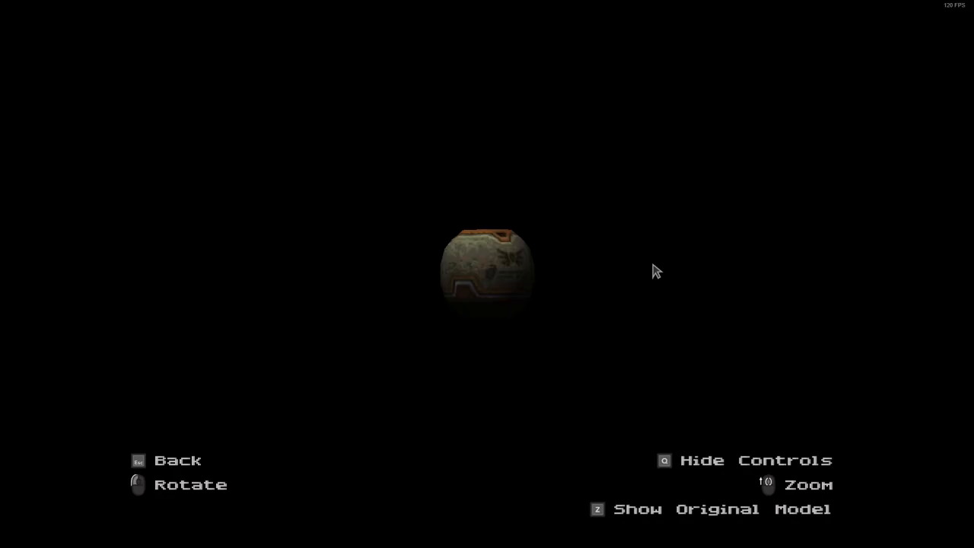
Step: Toggle the grenade's original model, then step past Trap/Tesla to the Grenade Launcher
key("z")
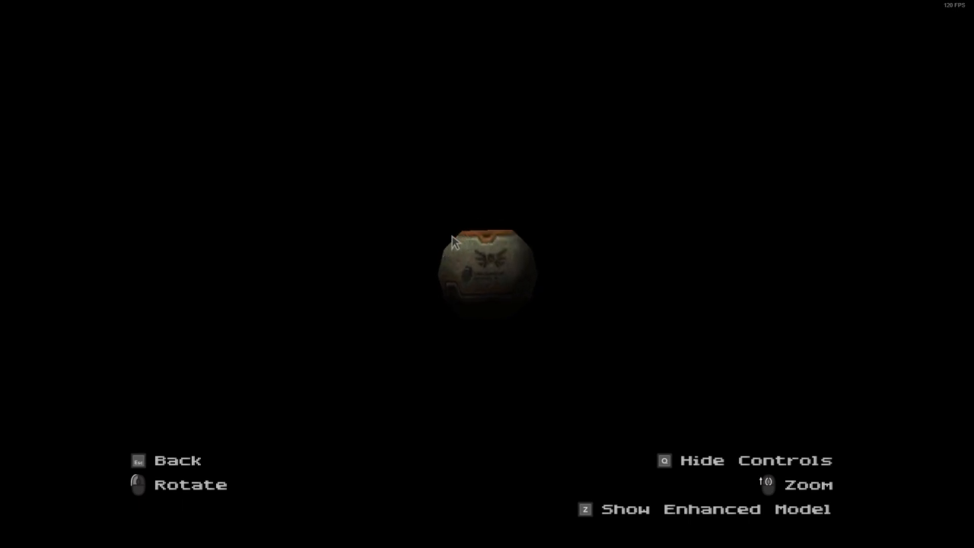
key("z")
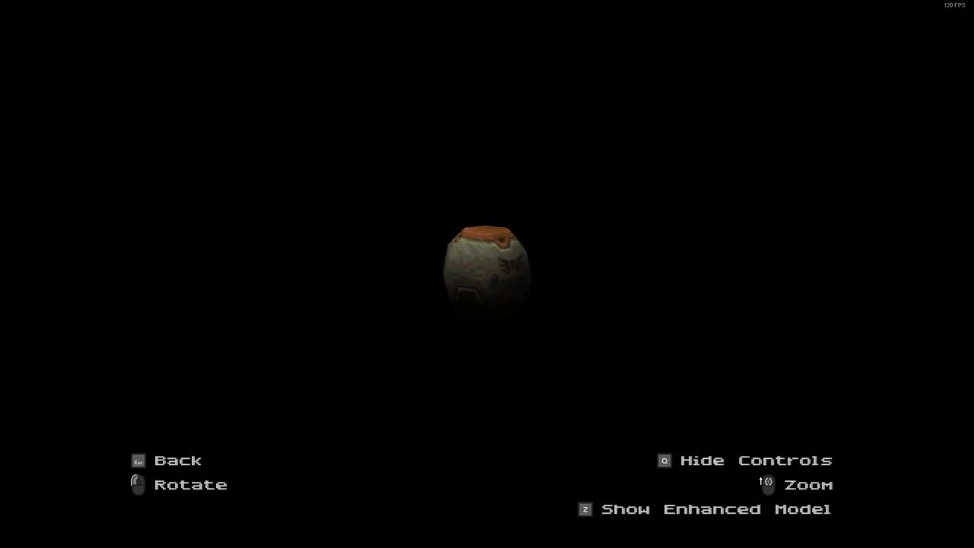
key("z")
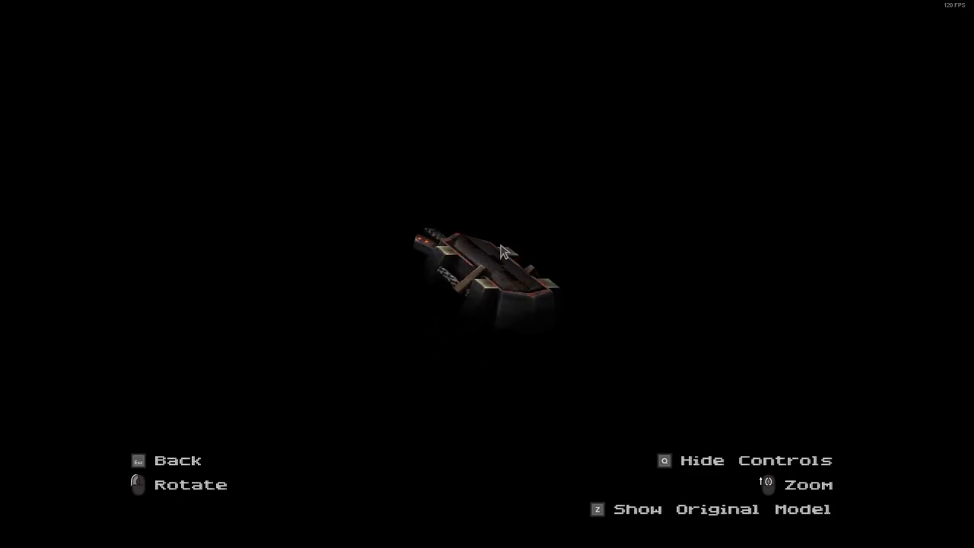
key("z")
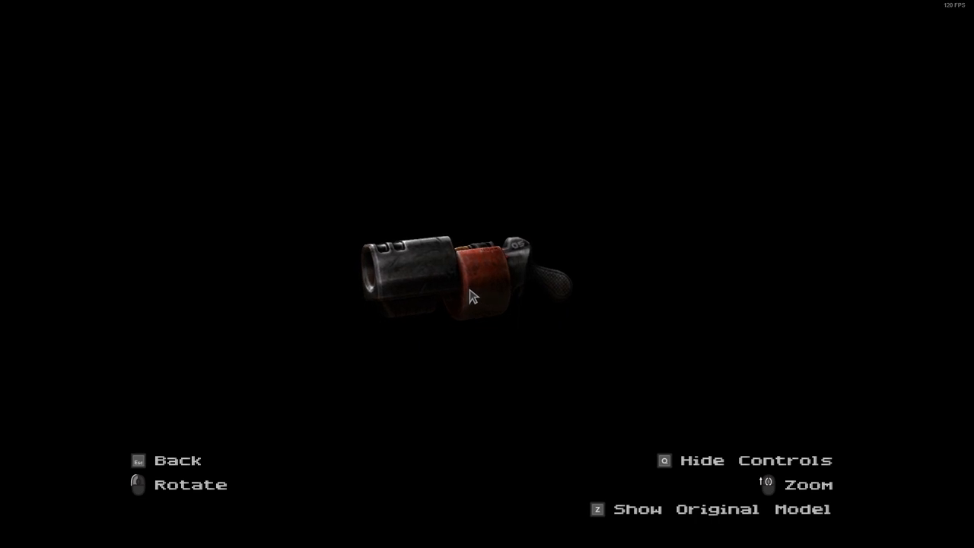
Step: Rotate the grenade launcher to its muzzle end and a side view
left_click_drag(471, 297, 597, 297)
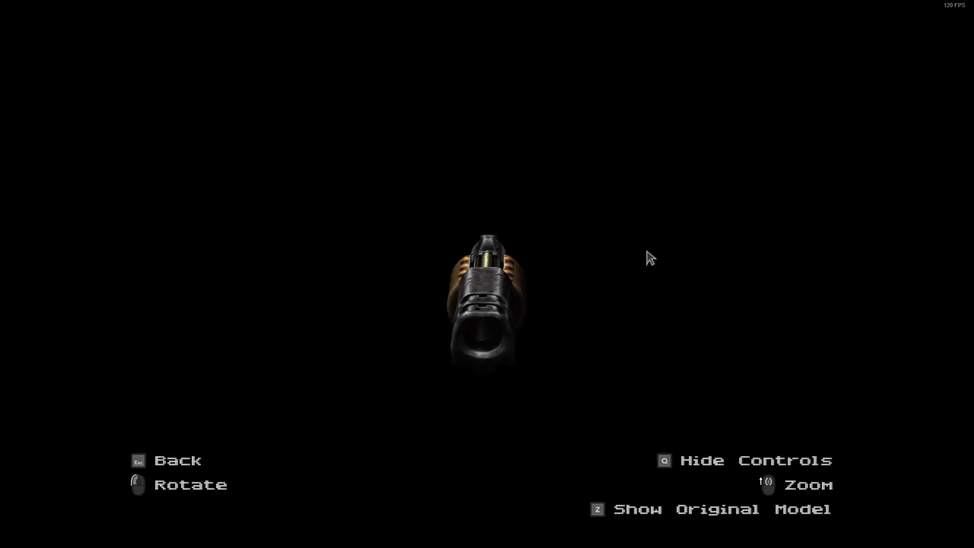
left_click_drag(646, 258, 501, 307)
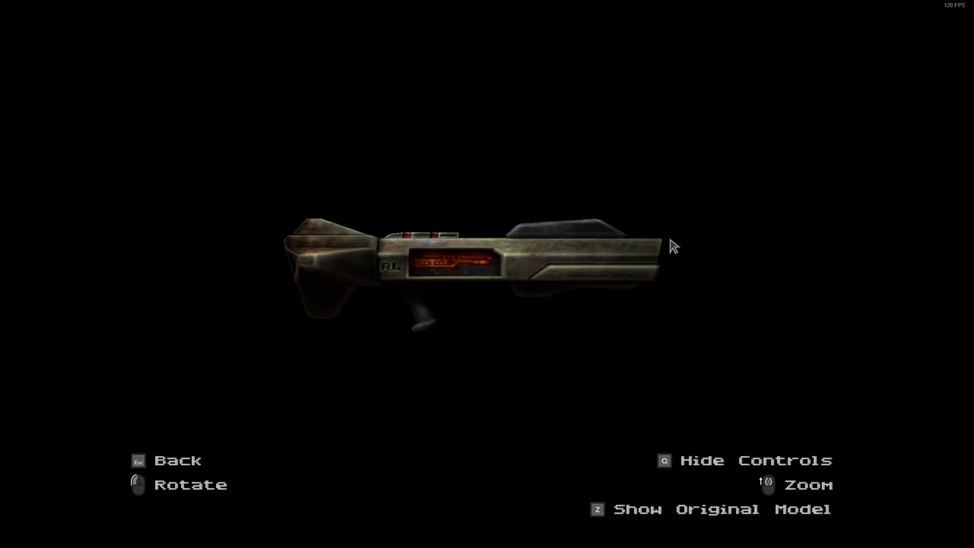
Step: Turn the long gun around to show its ammo rounds and other angles
left_click_drag(673, 246, 667, 300)
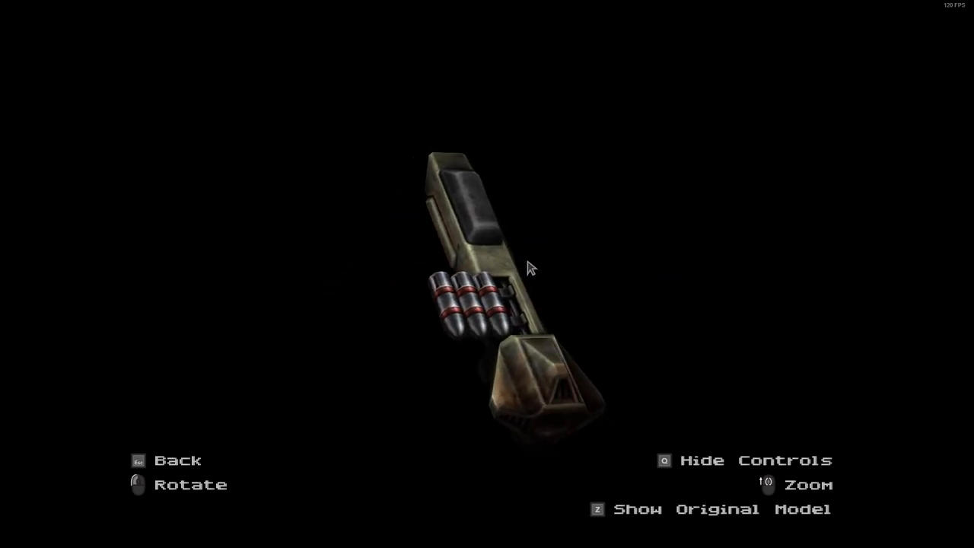
left_click_drag(531, 268, 501, 311)
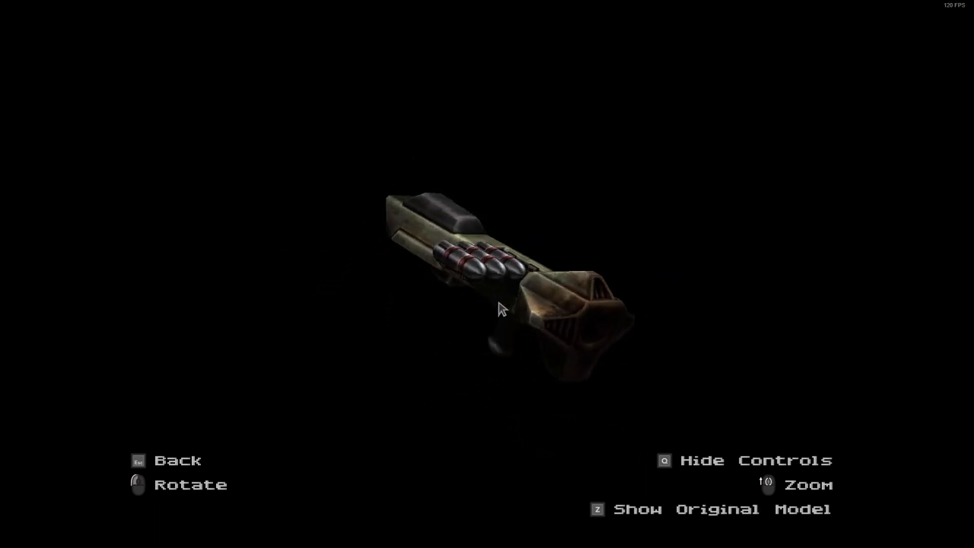
left_click_drag(502, 311, 621, 297)
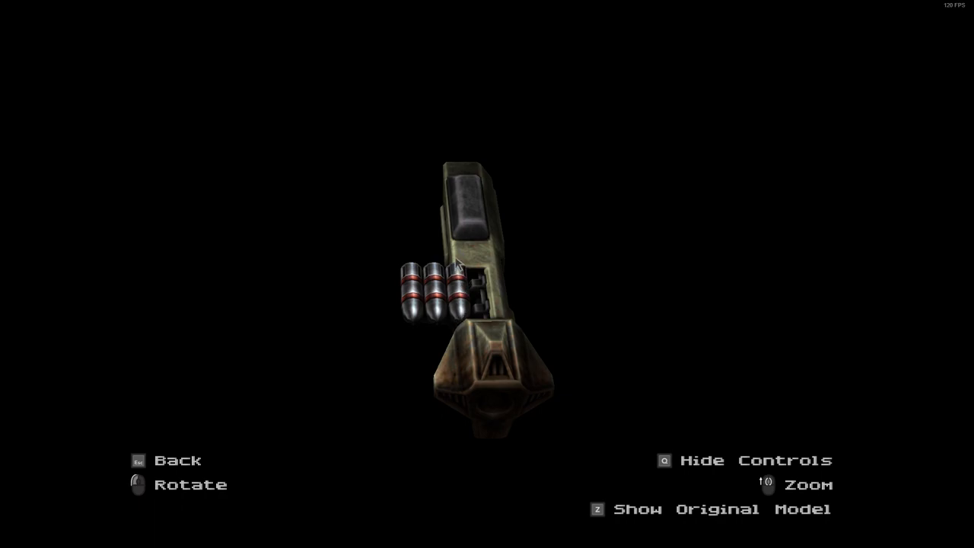
left_click_drag(464, 262, 586, 344)
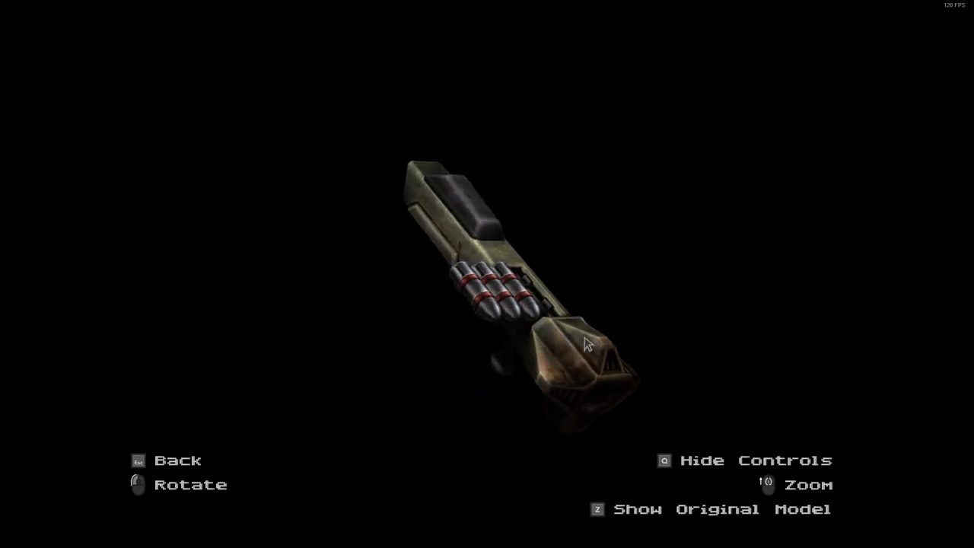
Step: Switch to the launcher's original model and turn it to a full side profile
key("z")
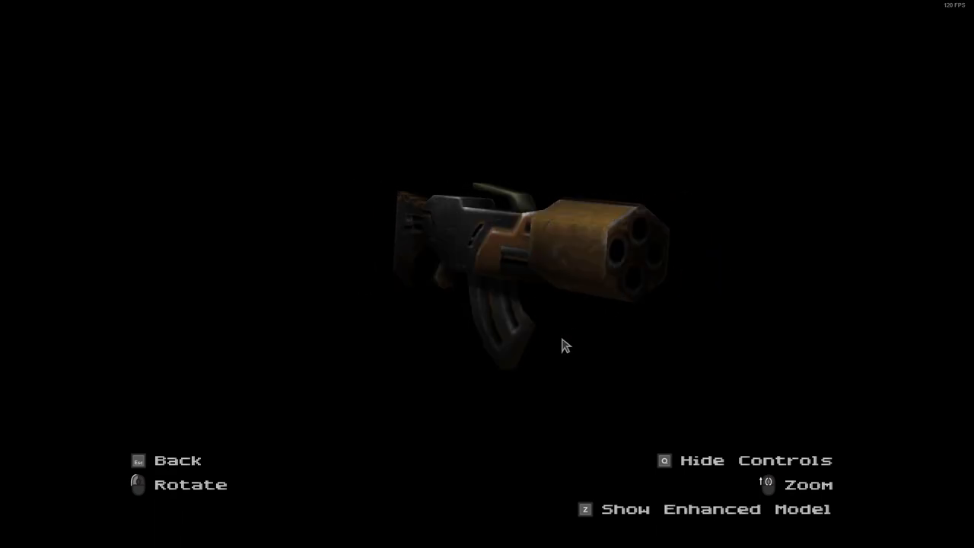
left_click_drag(566, 344, 609, 314)
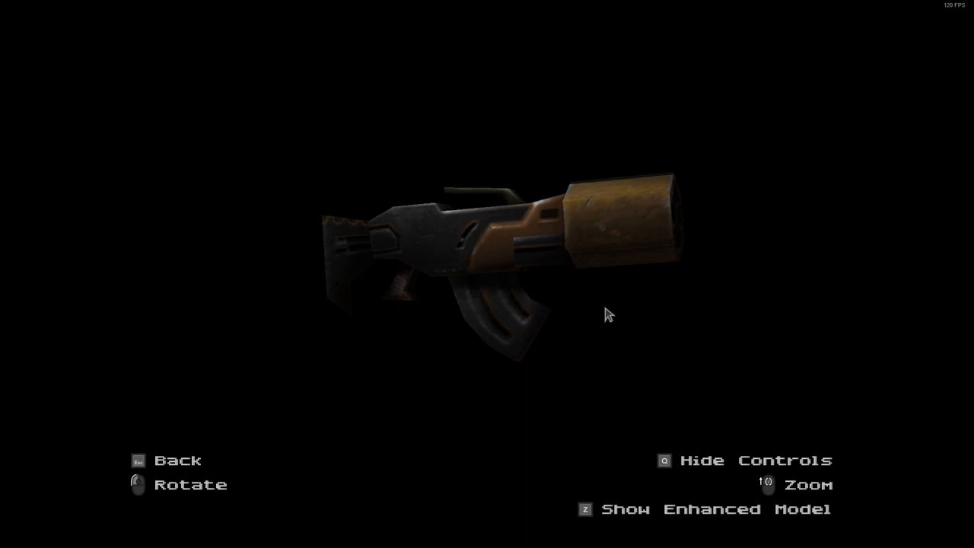
left_click_drag(609, 315, 547, 189)
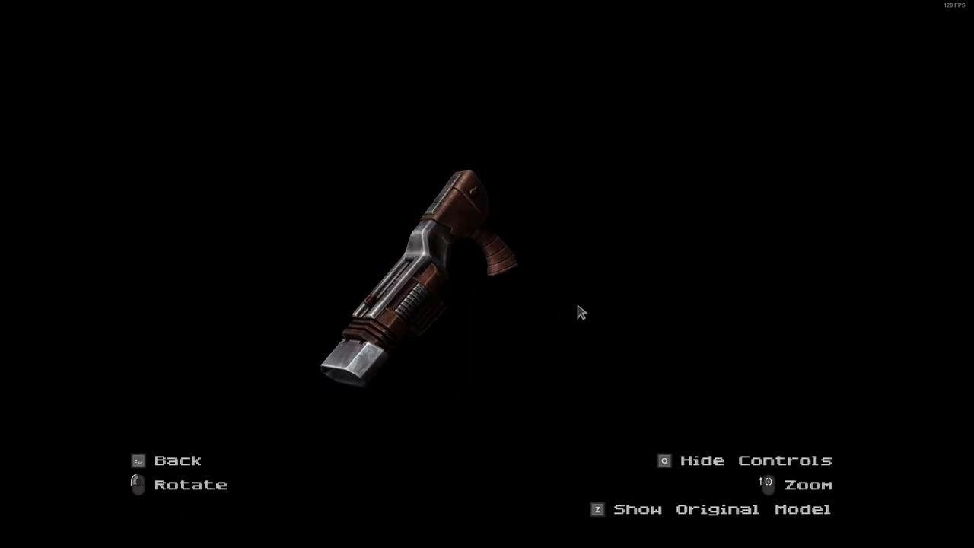
Step: Stand the reddish-brown gun upright, then return to the Pickups list
left_click_drag(578, 312, 640, 295)
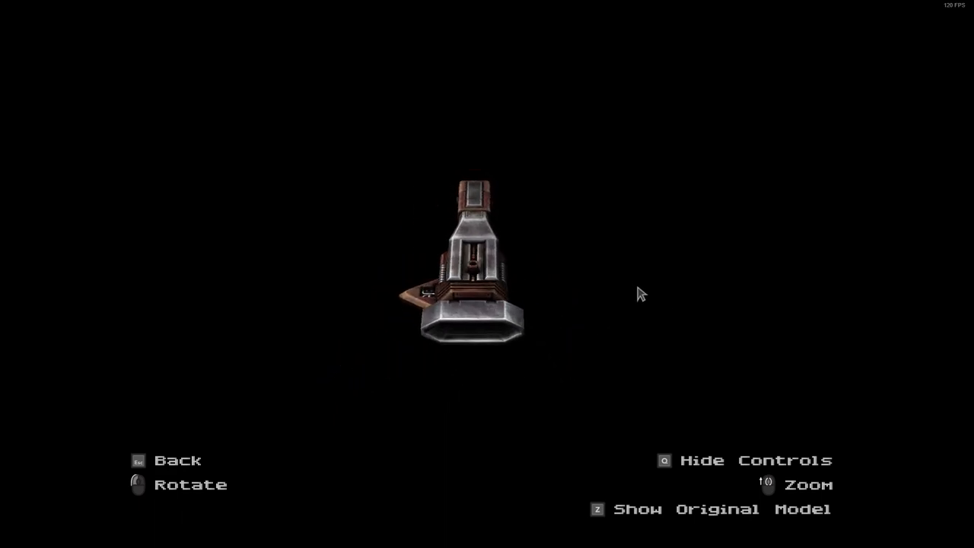
key("z")
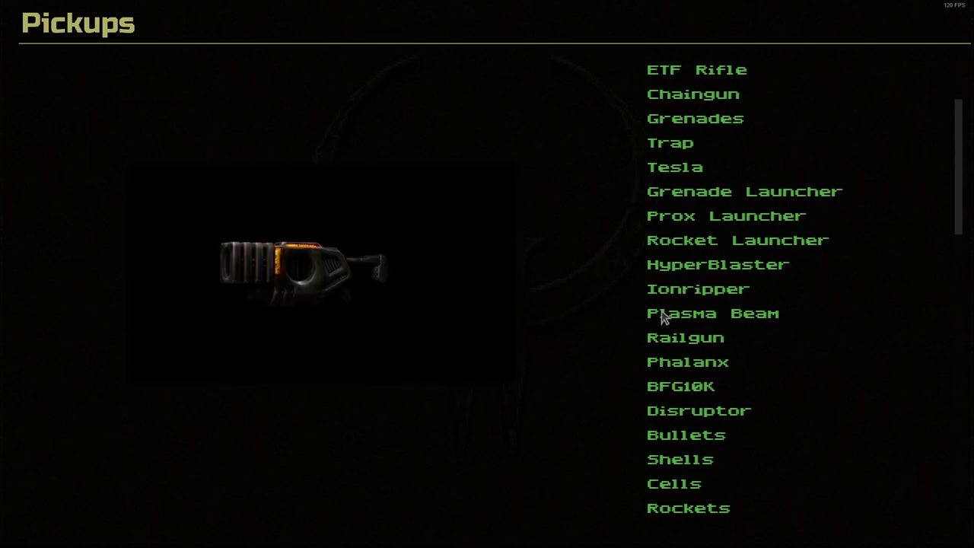
Step: View the Plasma Beam rotated to its side and front, comparing original and enhanced
left_click(713, 314)
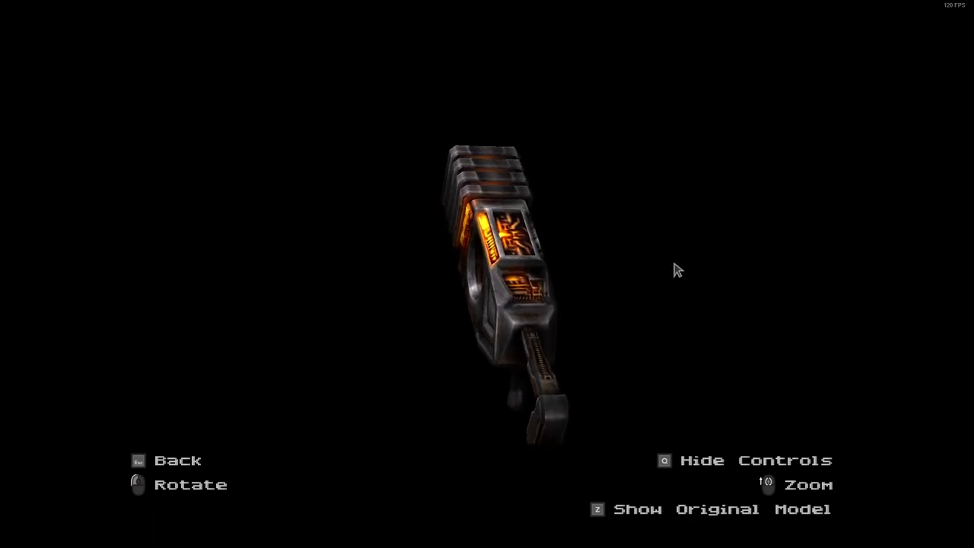
left_click_drag(677, 271, 468, 423)
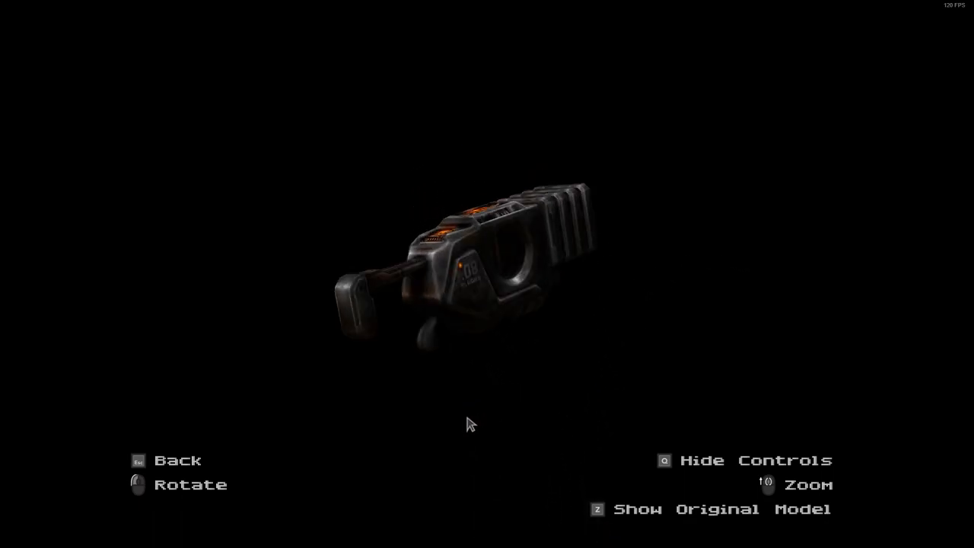
left_click_drag(469, 423, 460, 293)
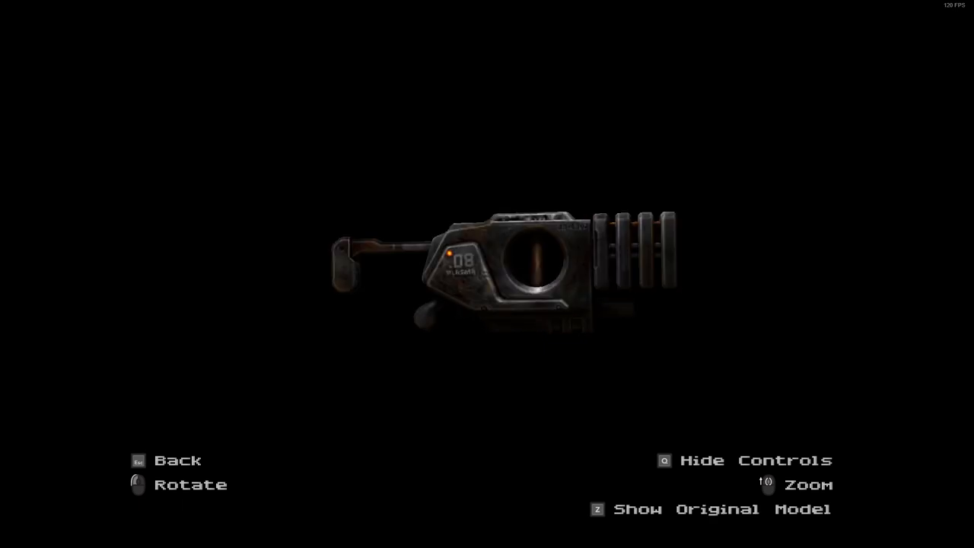
mouse_move(557, 277)
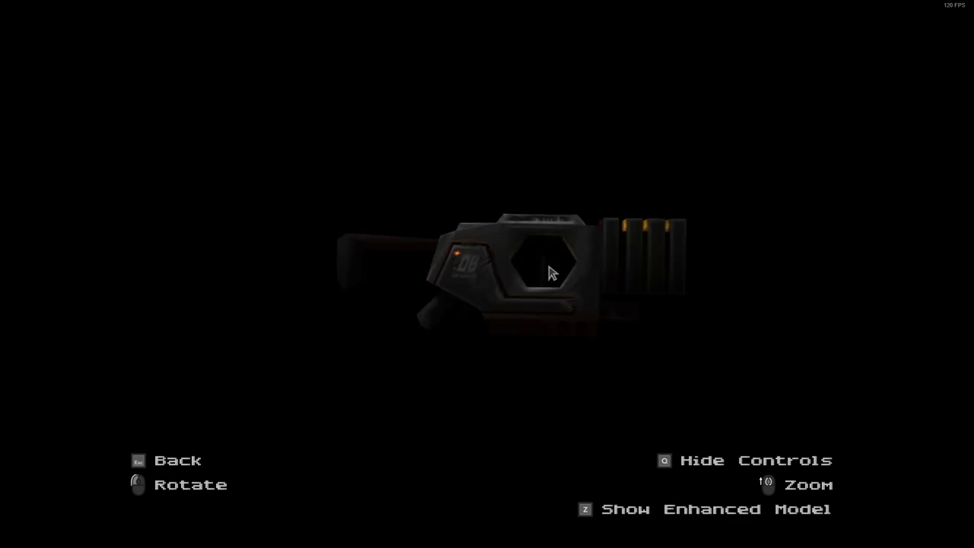
mouse_move(459, 320)
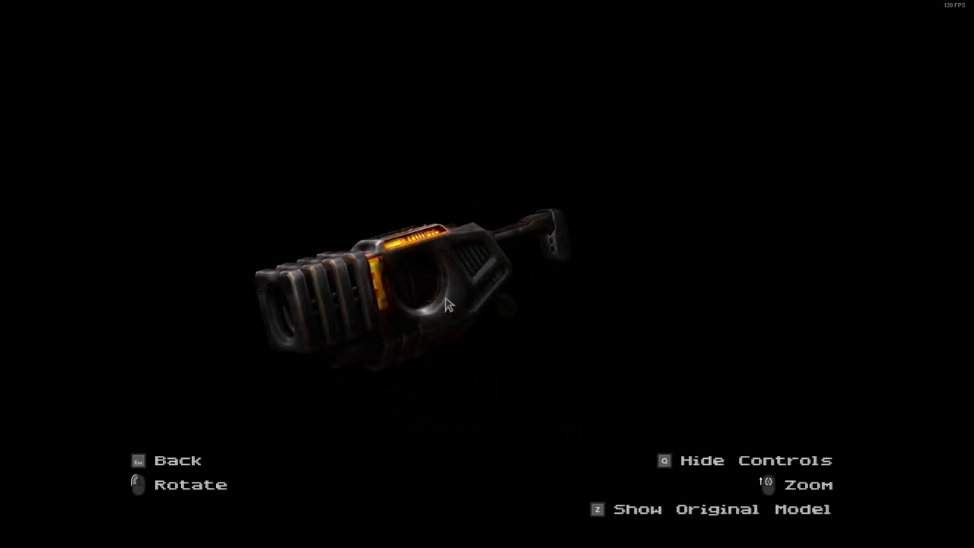
left_click_drag(445, 305, 581, 307)
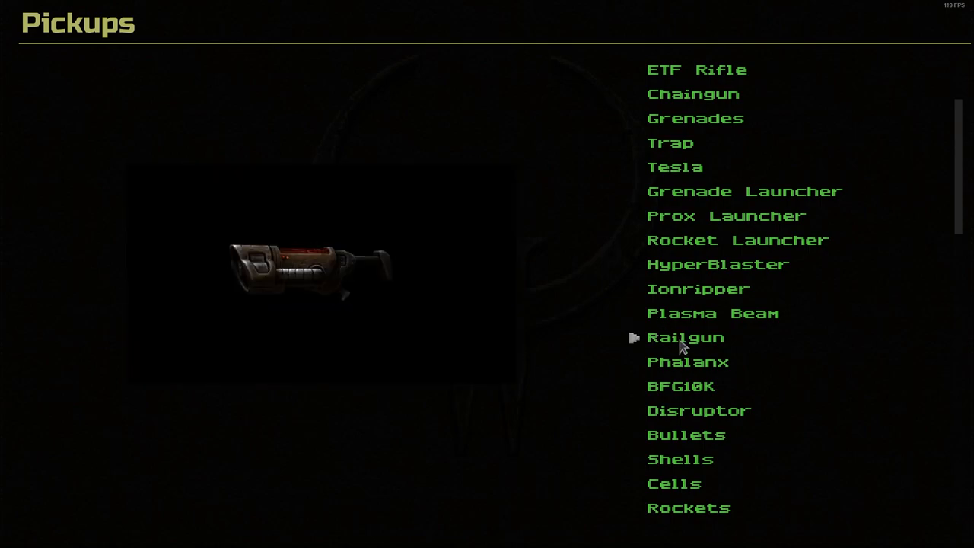
Step: Open the Railgun and rotate the enhanced model to show its coiled tubing side
left_click(685, 338)
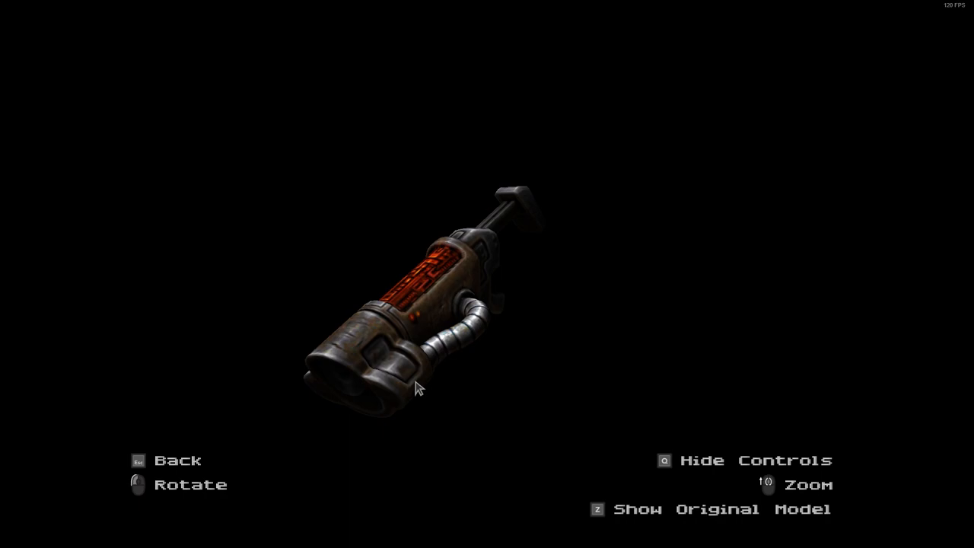
left_click_drag(417, 388, 578, 299)
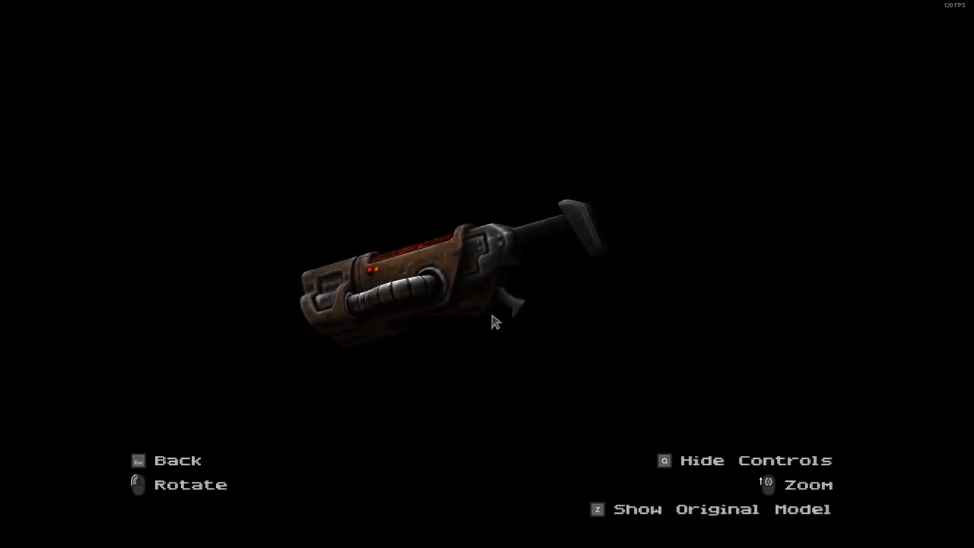
left_click_drag(495, 323, 378, 265)
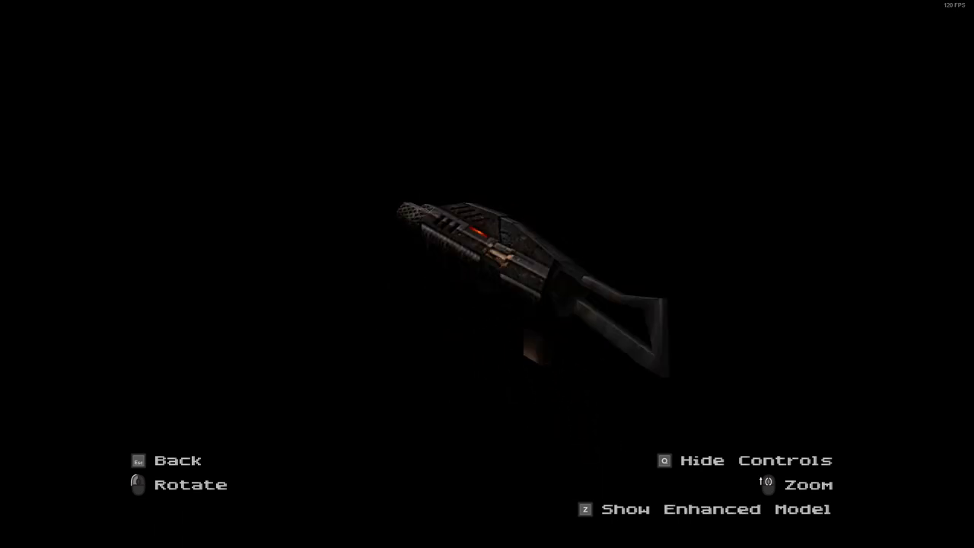
Step: Toggle the Disruptor between original and enhanced models with Z and rotate the enhanced one
key("Escape")
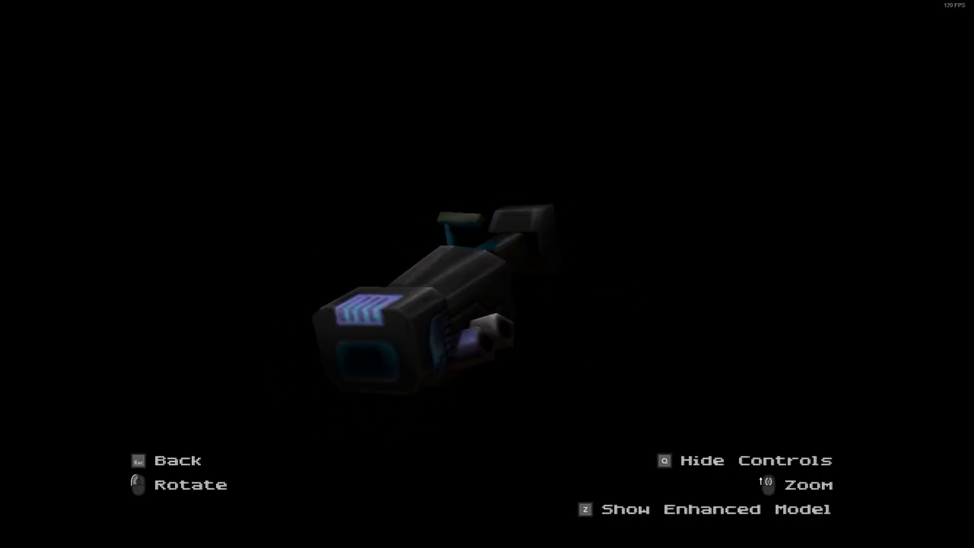
key("z")
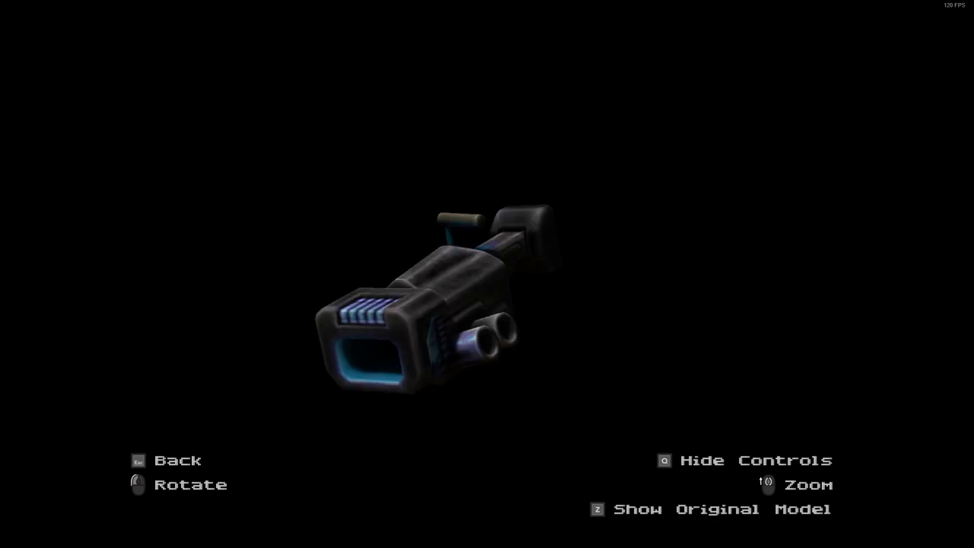
key("z")
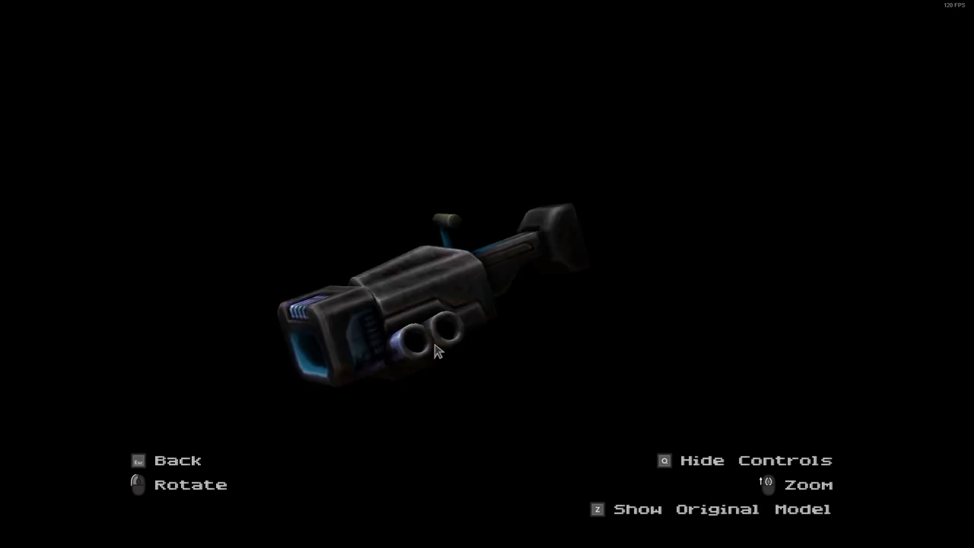
left_click_drag(438, 350, 464, 297)
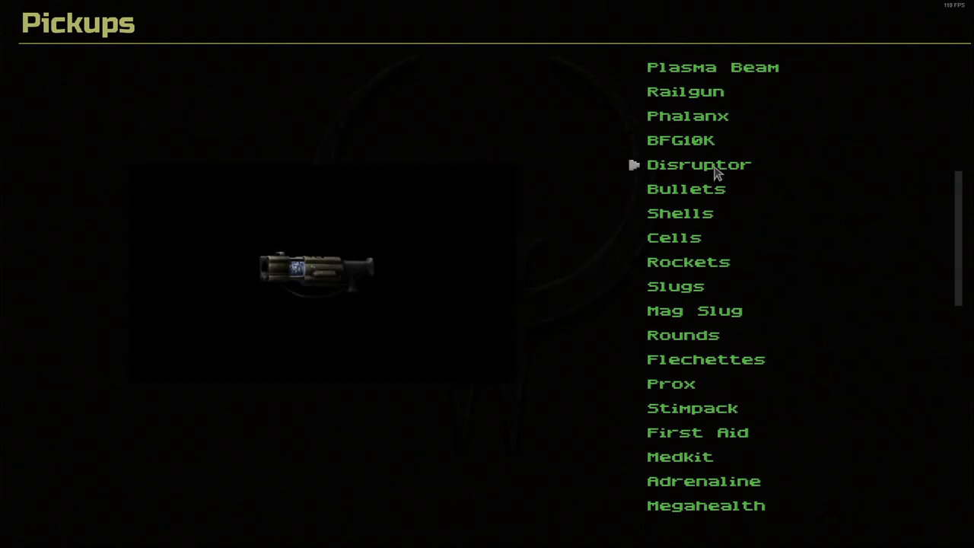
Step: Preview the Bullets ammunition box in the Pickups list
left_click(697, 164)
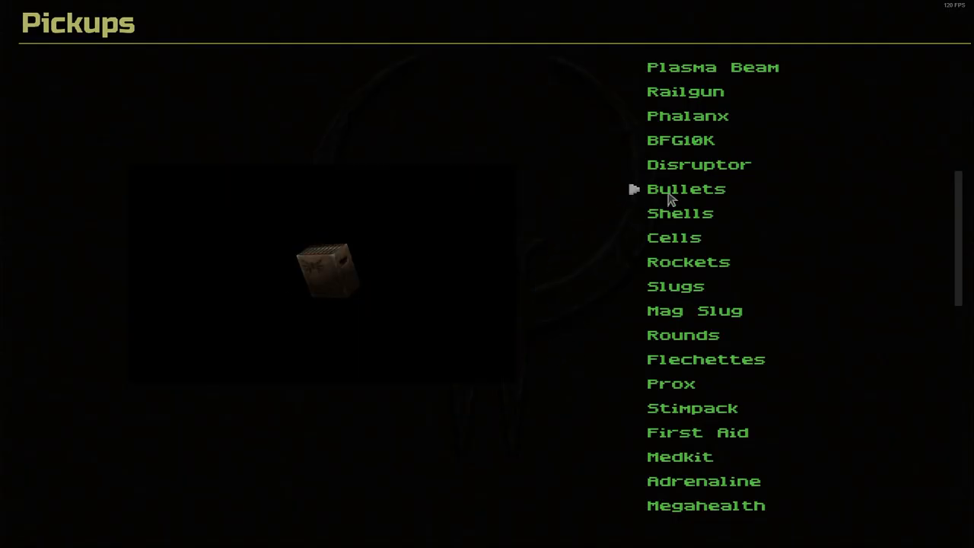
mouse_move(677, 262)
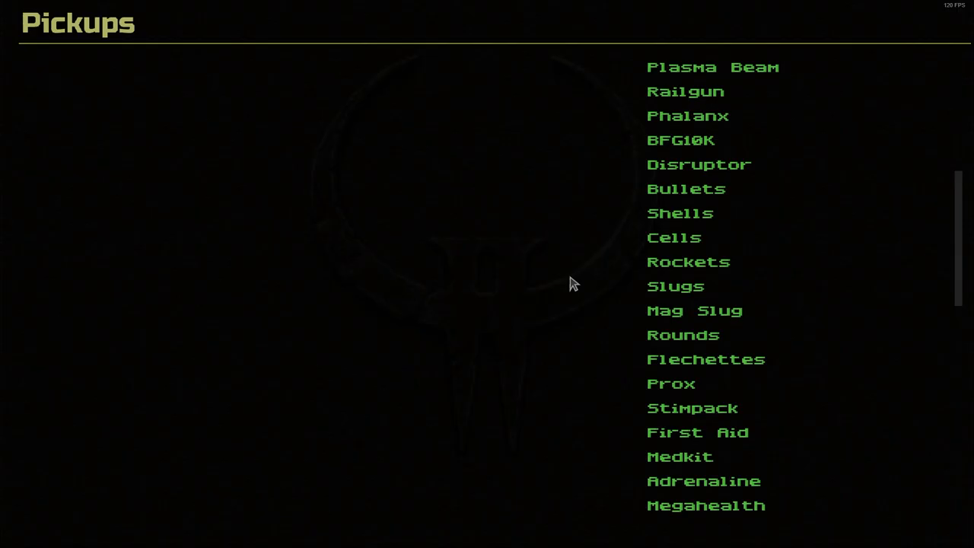
mouse_move(600, 295)
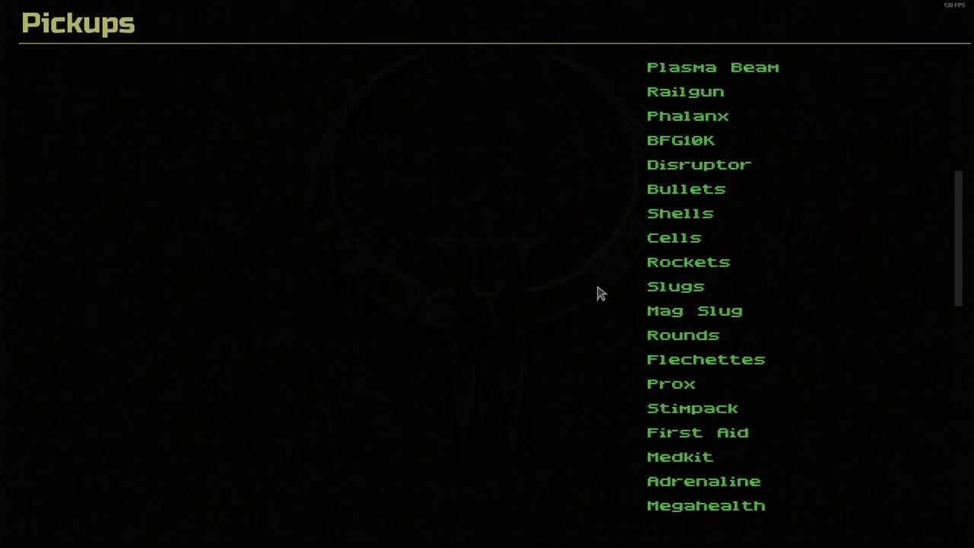
mouse_move(647, 311)
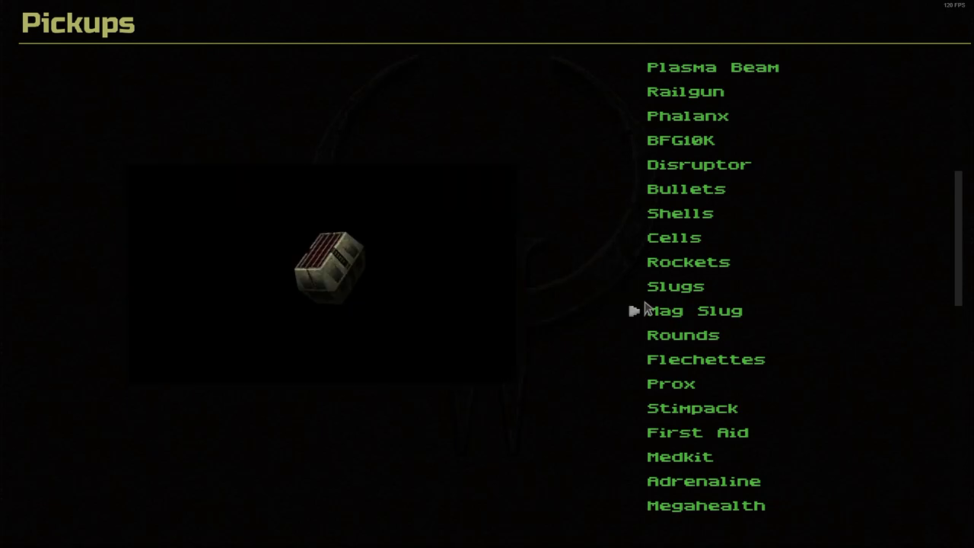
mouse_move(636, 287)
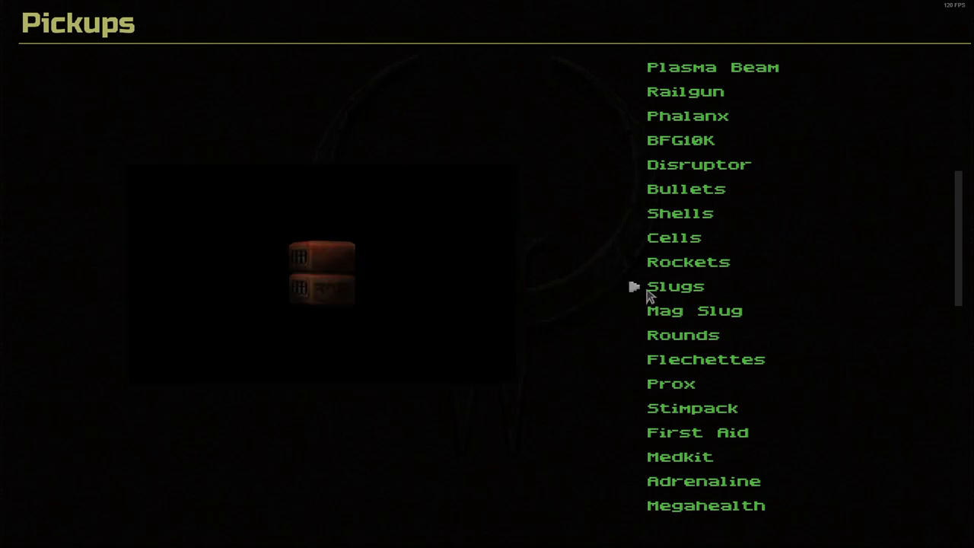
Step: Preview the Rockets ammo, then open Mag Slug in the full-screen viewer
left_click(688, 262)
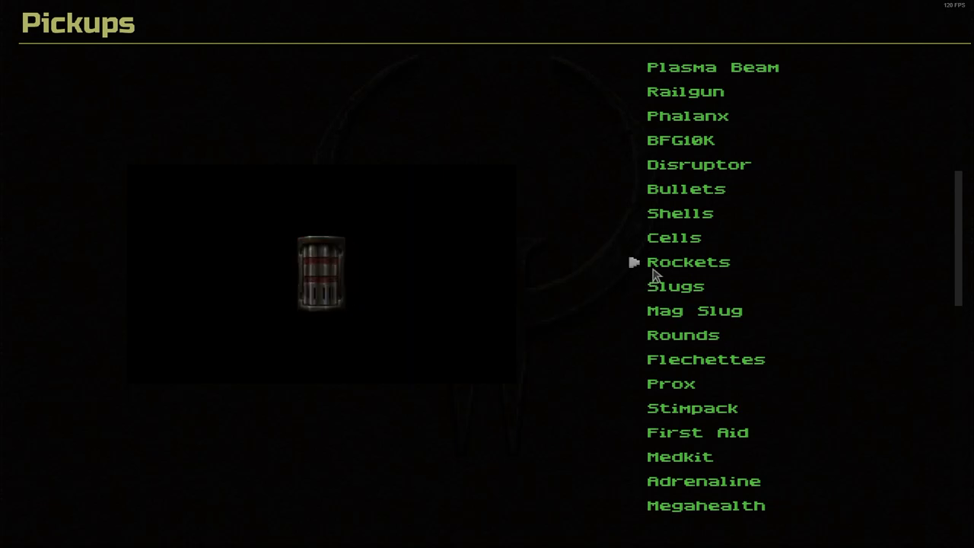
left_click(688, 262)
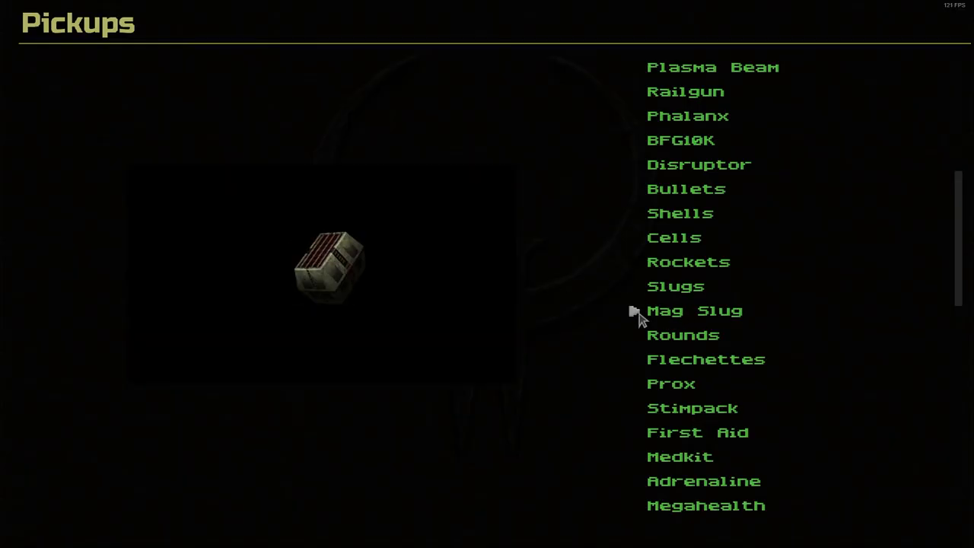
left_click(691, 310)
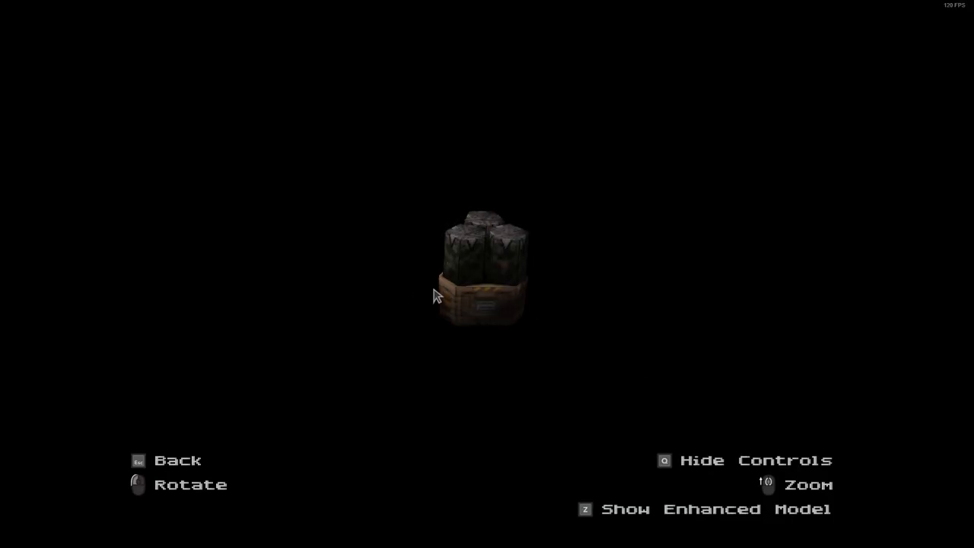
Step: Switch the ammo pickup to its enhanced model and tilt it to one side
key("z")
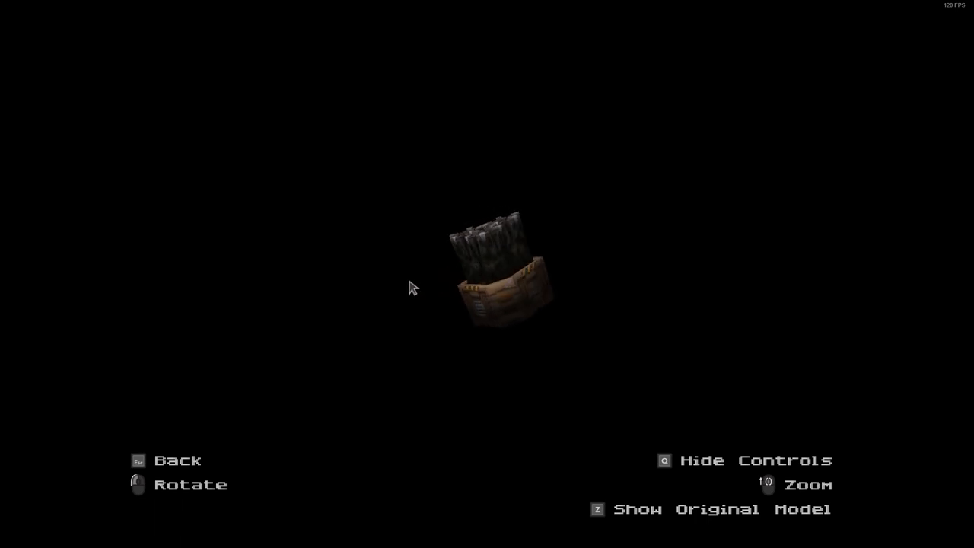
left_click_drag(411, 287, 465, 277)
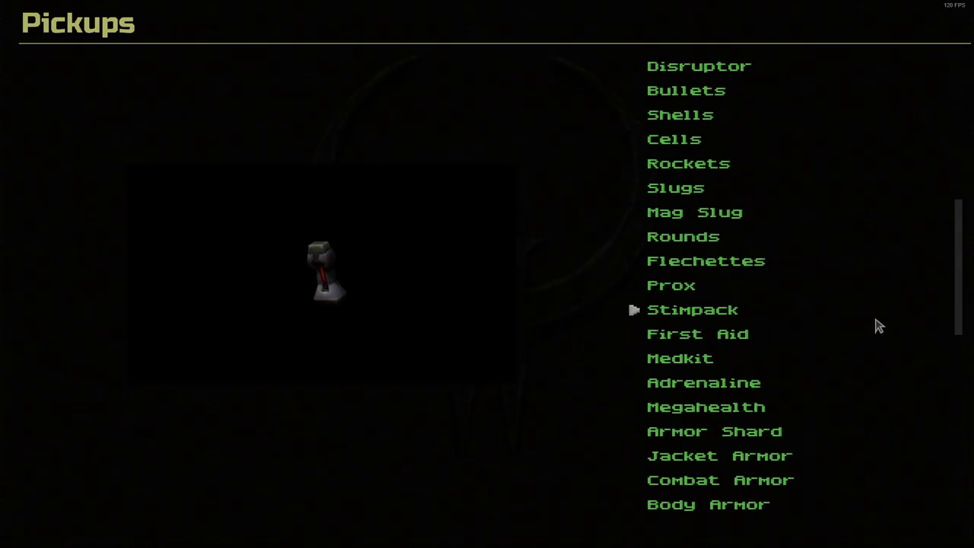
Step: Scroll down to the health and armor entries and open Megahealth in the viewer
scroll("down", 3)
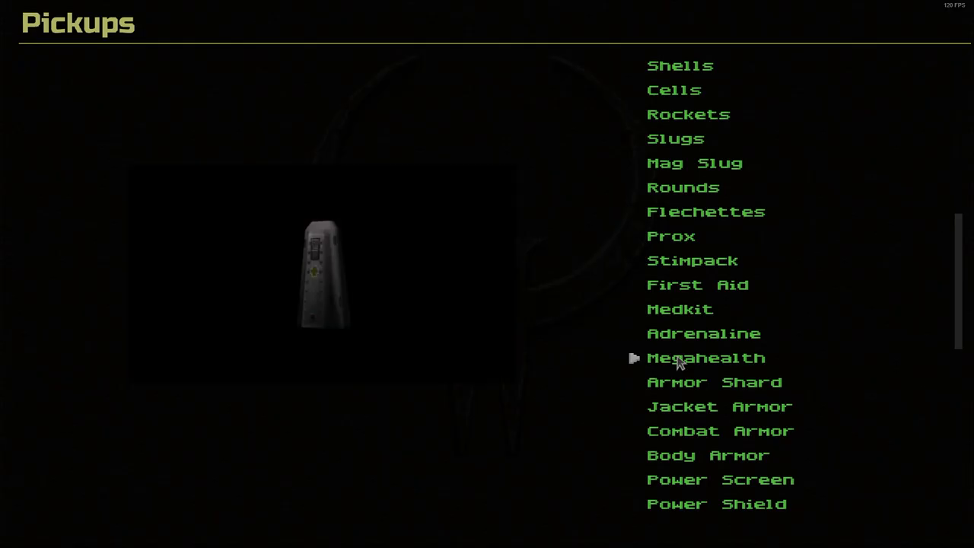
left_click(706, 357)
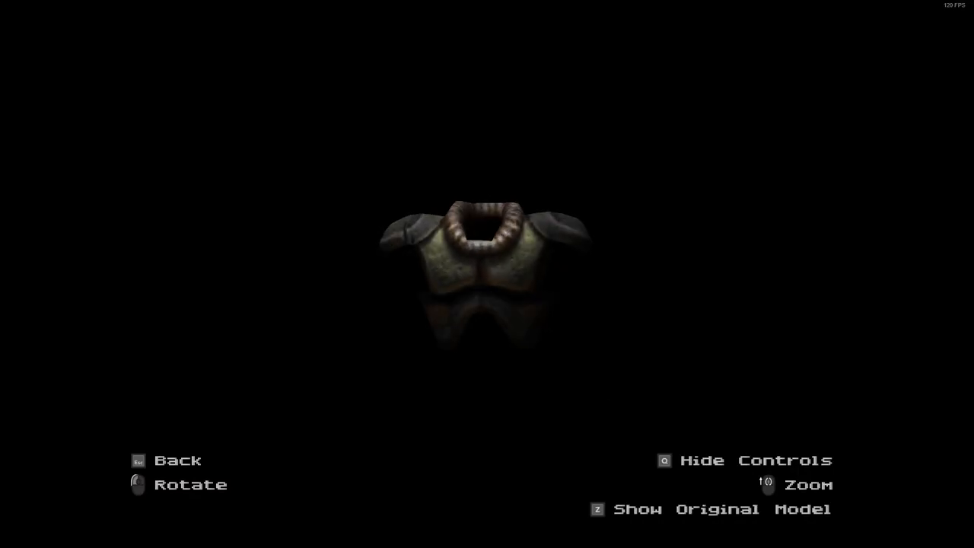
Step: Toggle the armor models with Z, then scroll further down the Pickups list
key("z")
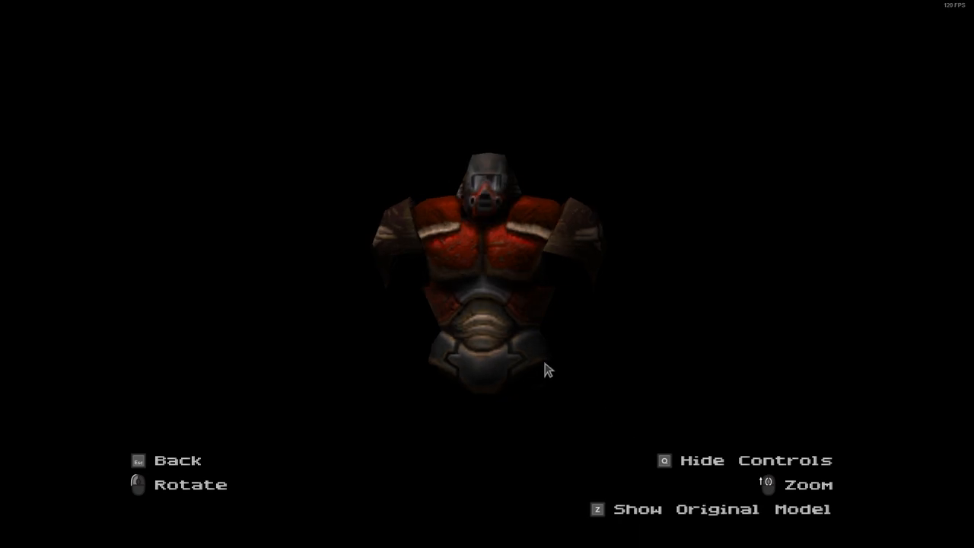
key("z")
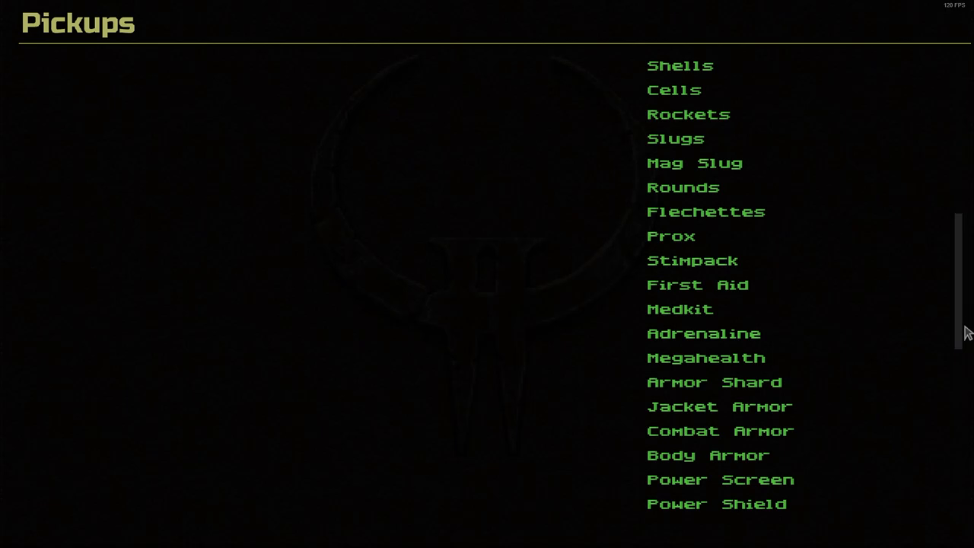
scroll("down", 3)
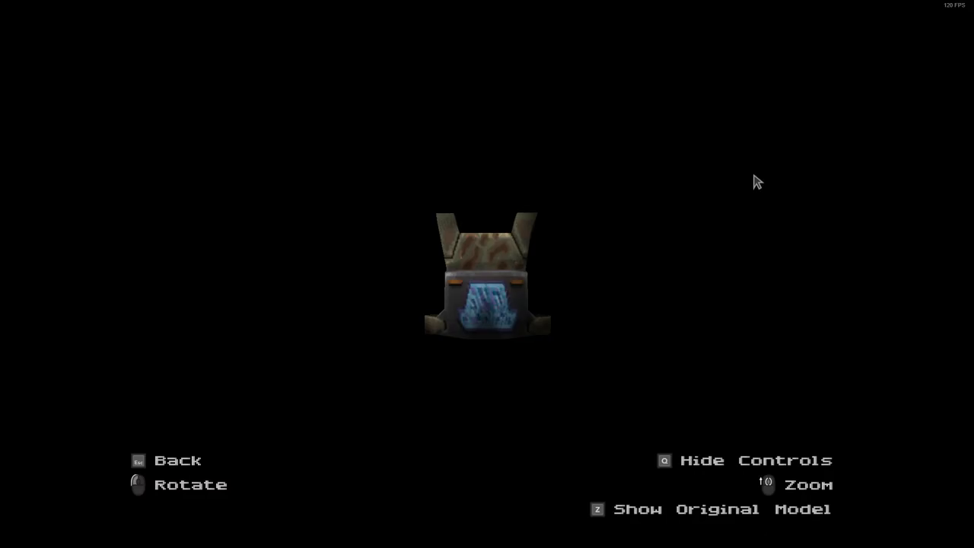
Step: Show the power-armor vest and Q-emblem pickups in their original, unenhanced versions
key("z")
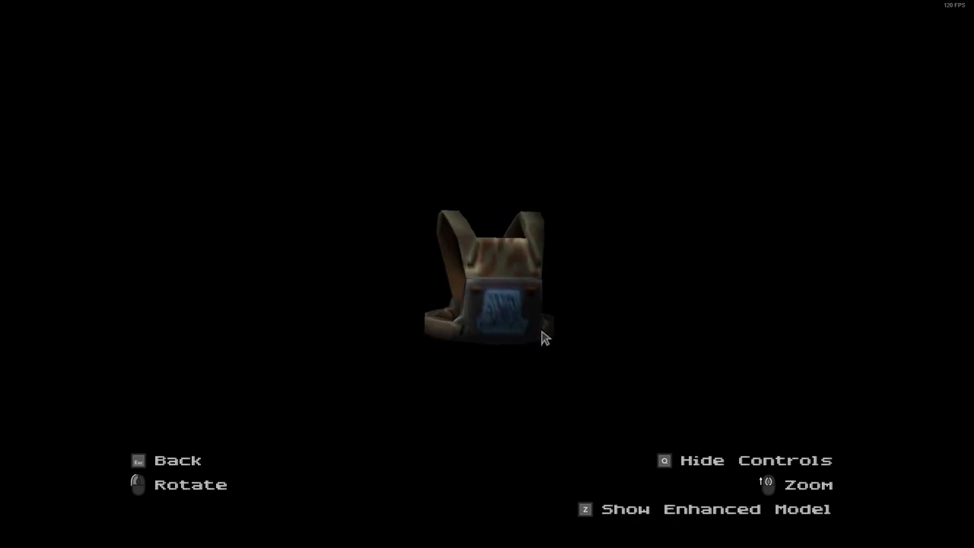
key("z")
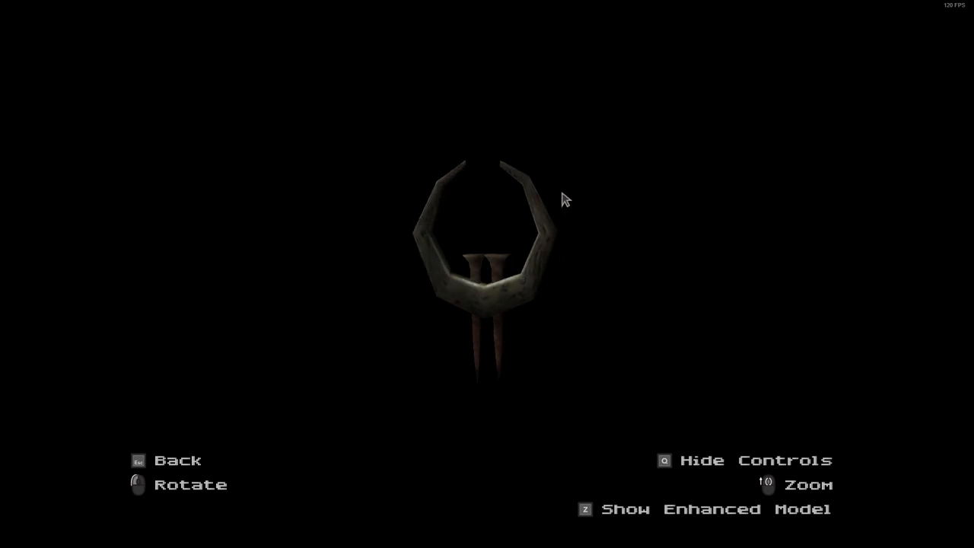
key("z")
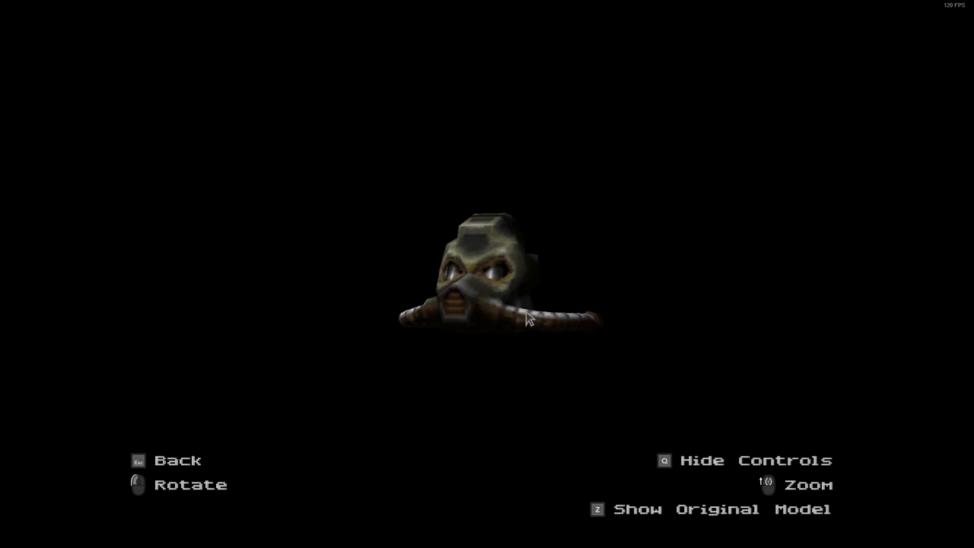
mouse_move(524, 379)
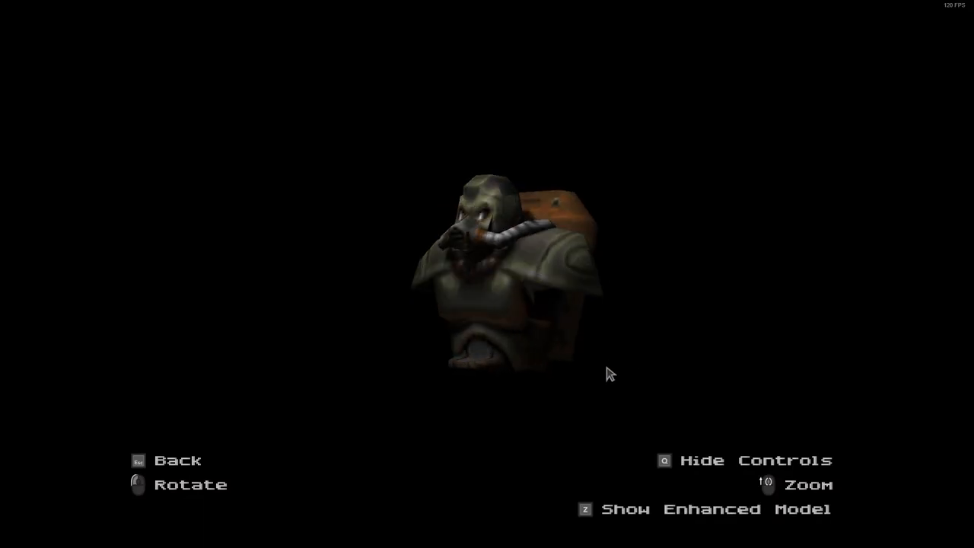
Step: Toggle the environment-suit model, then open the previewed pack pickup in the viewer
key("z")
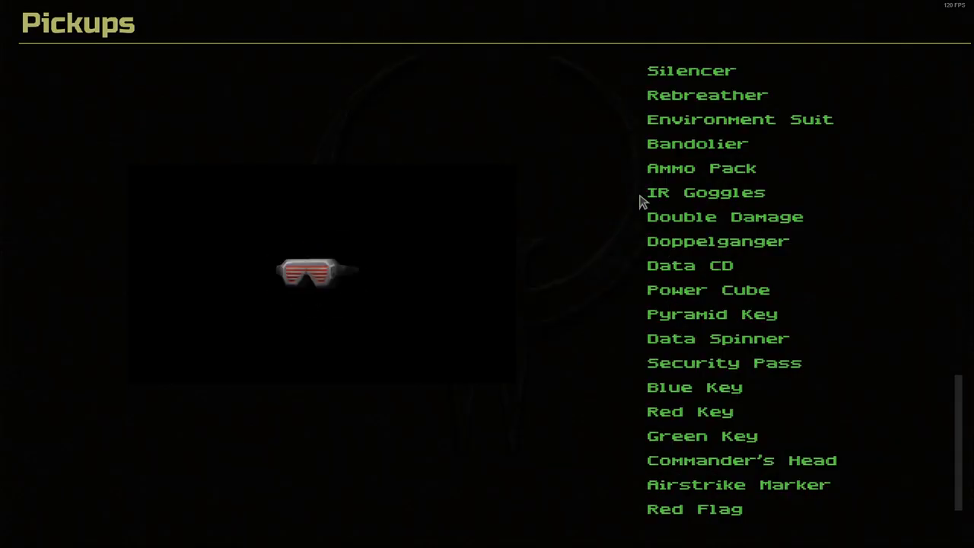
left_click(740, 460)
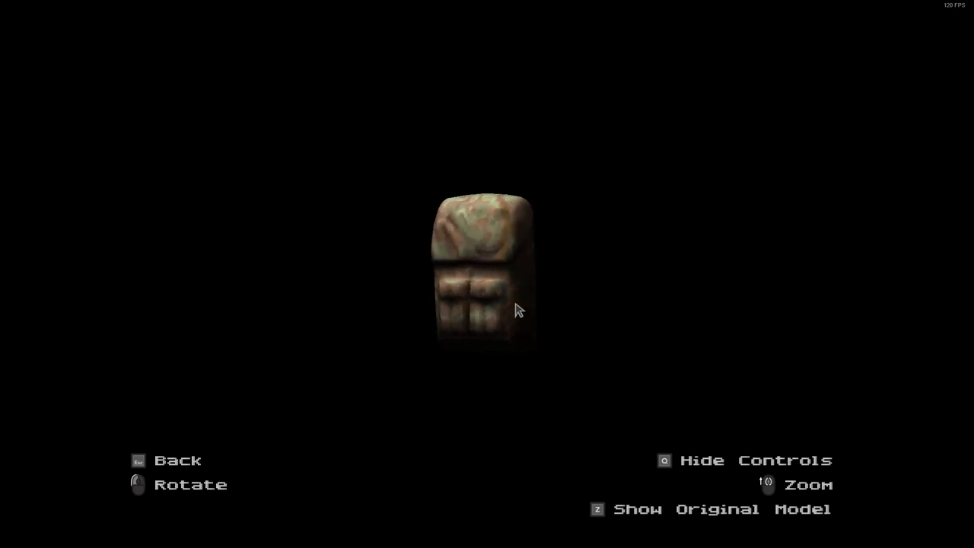
Step: Rotate the pack model, toggle the pentagonal pickup, then open the Data CD
left_click_drag(518, 311, 601, 308)
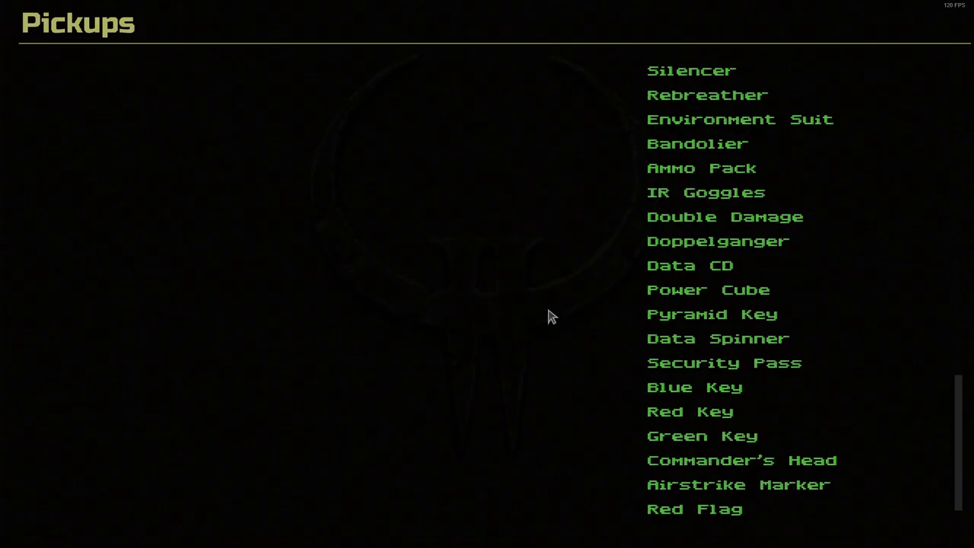
mouse_move(654, 198)
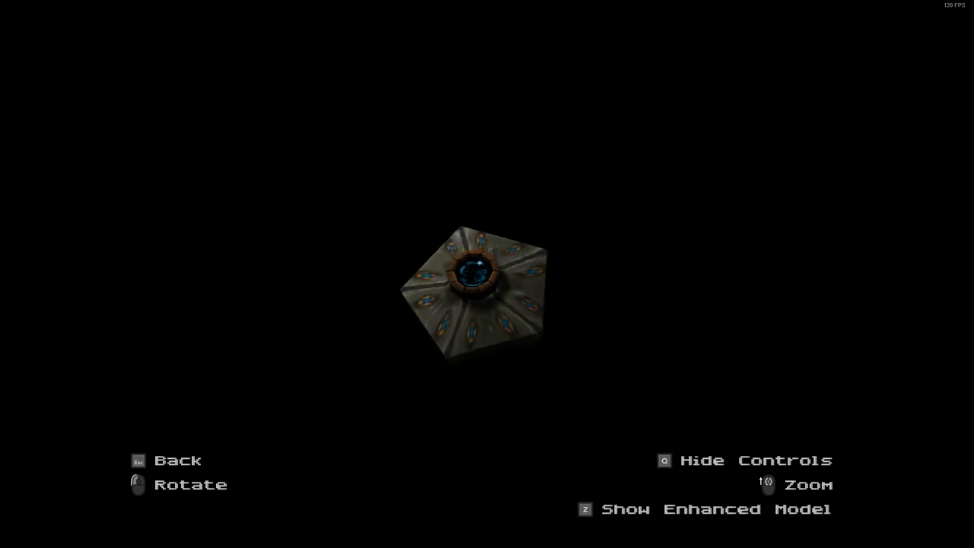
key("z")
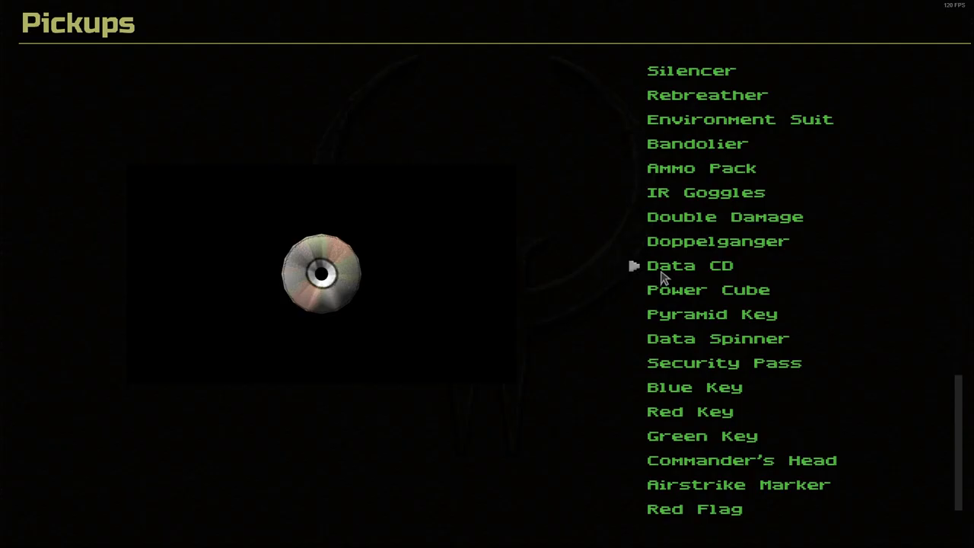
left_click(682, 265)
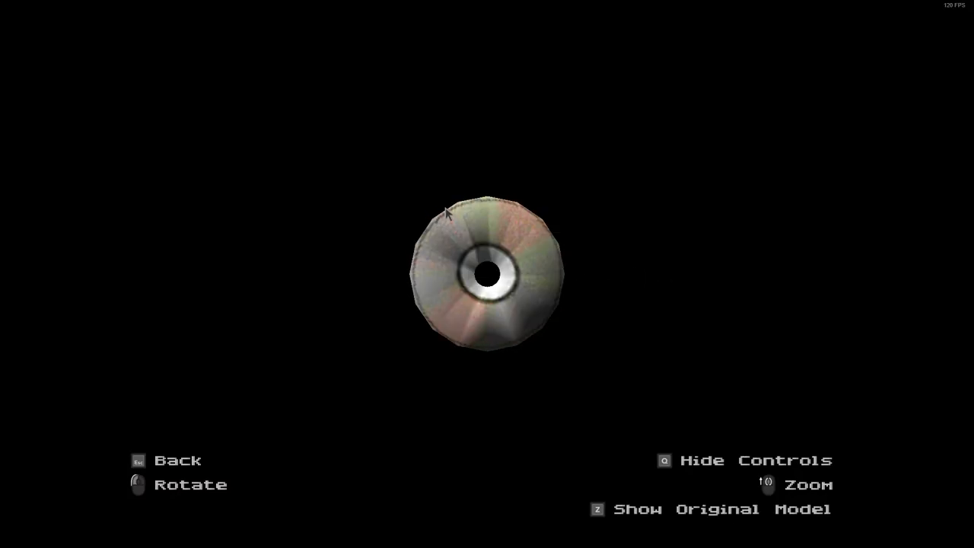
Step: Rotate the Data CD and the boxy terminal pickup models to inspect them from other angles
left_click_drag(447, 214, 538, 222)
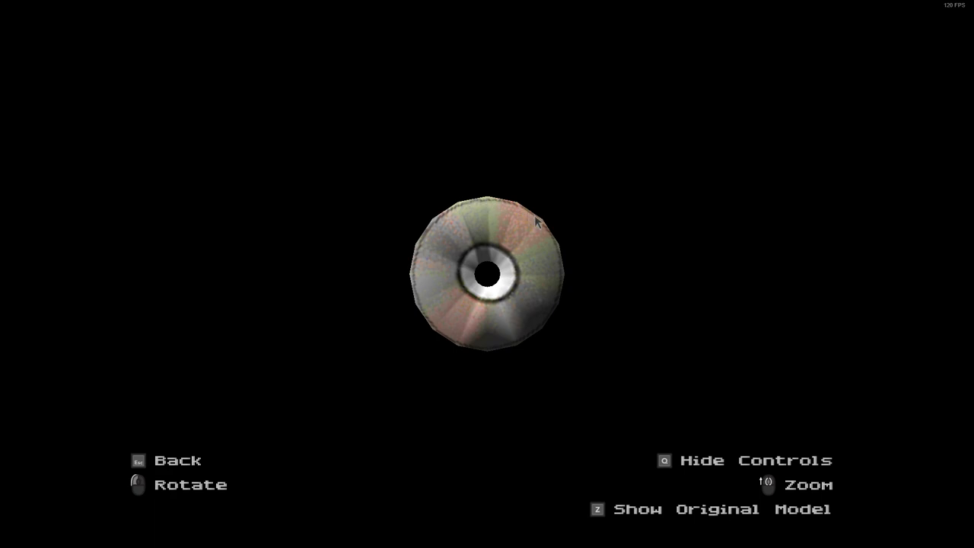
mouse_move(554, 237)
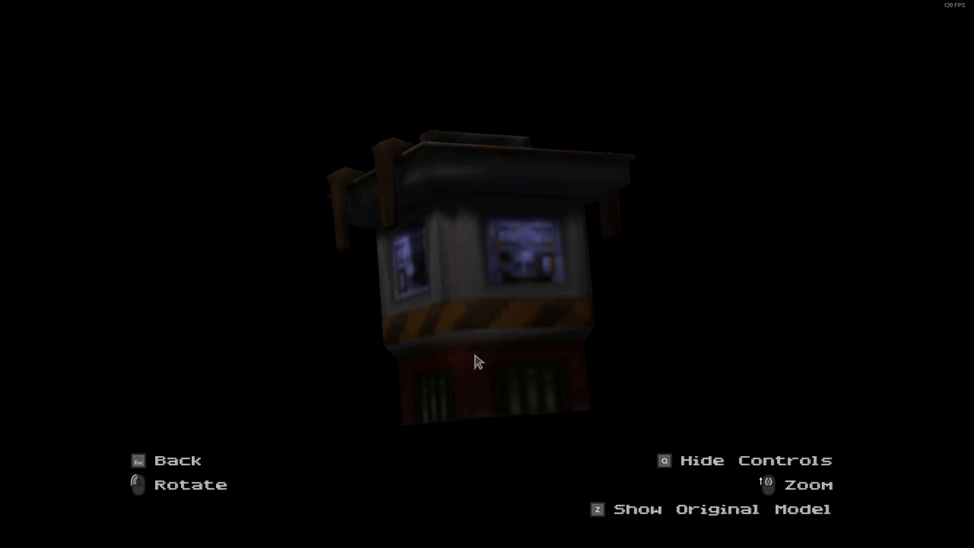
left_click_drag(475, 362, 468, 384)
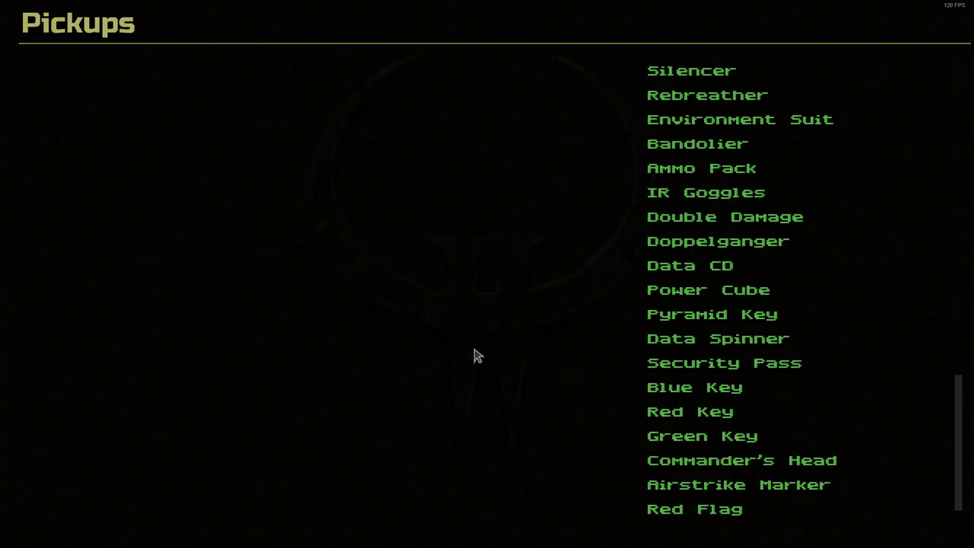
mouse_move(510, 318)
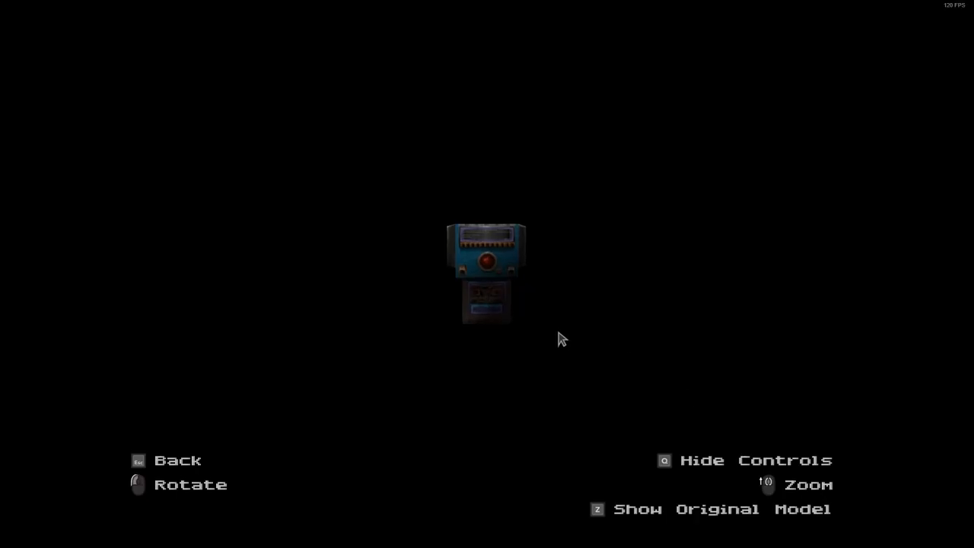
Step: Return from the blue key pickup viewer to the Pickups list
key("z")
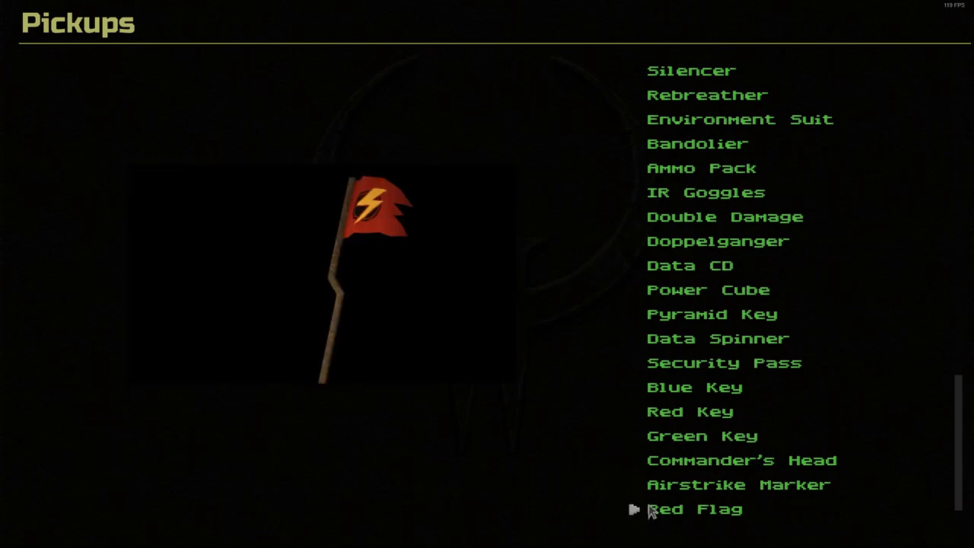
Step: View the Red Flag, then compare the Blue Flag's enhanced and original models and return to the list
left_click(694, 509)
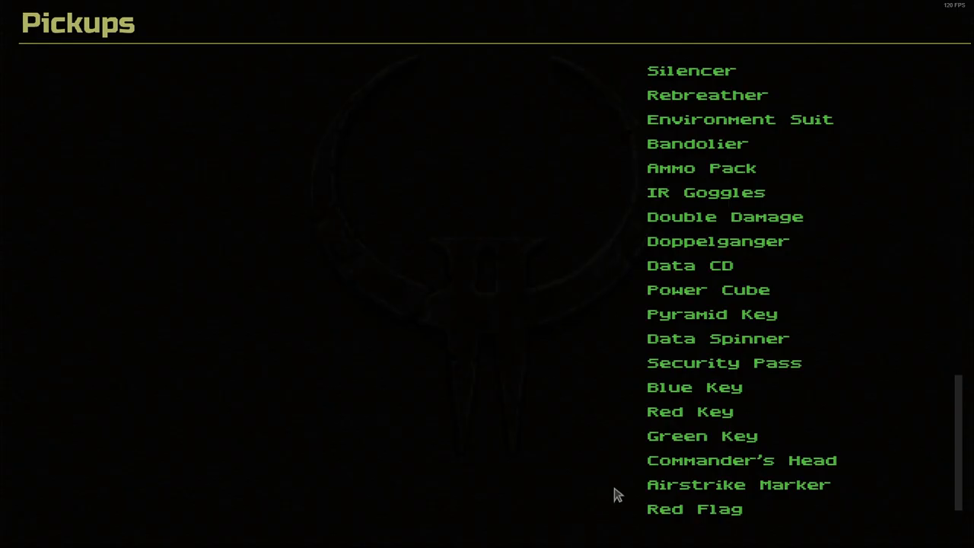
left_click(694, 508)
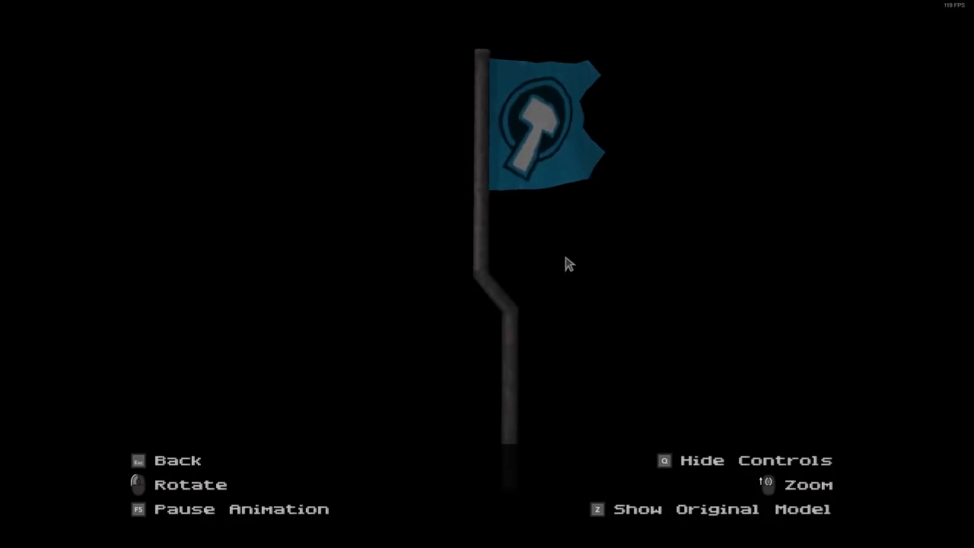
key("z")
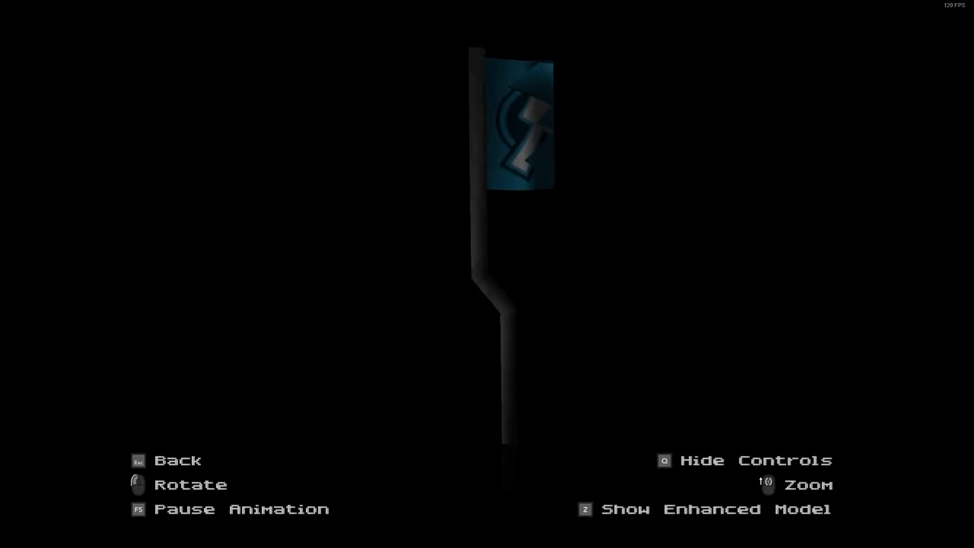
key("z")
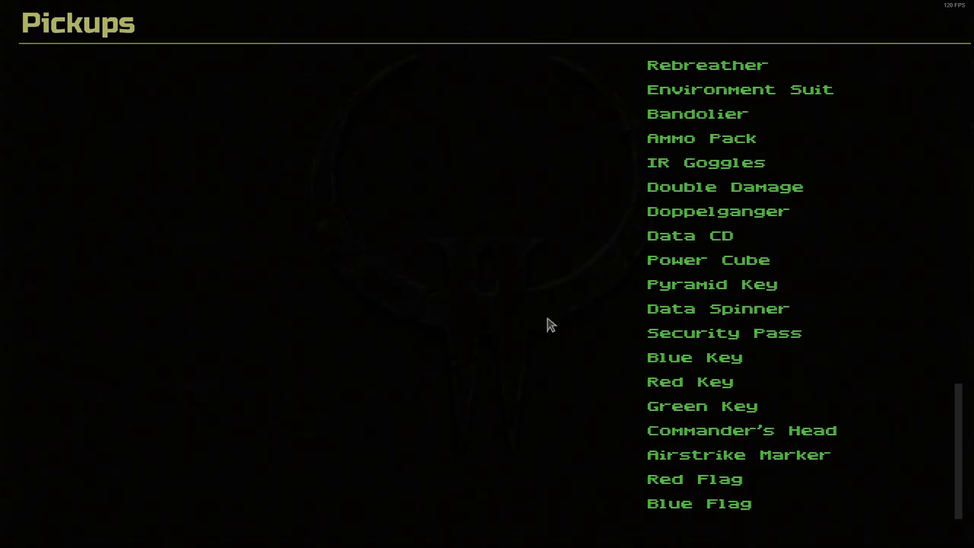
mouse_move(453, 308)
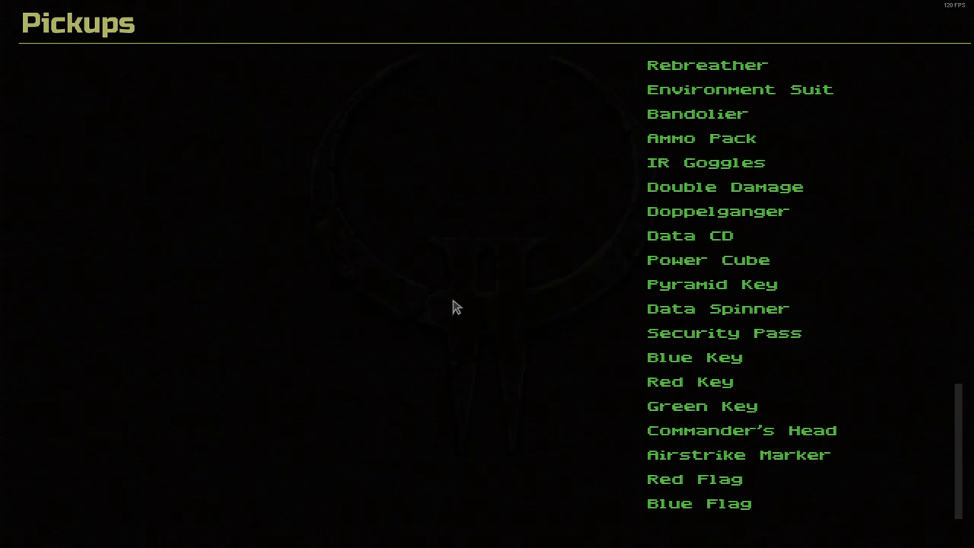